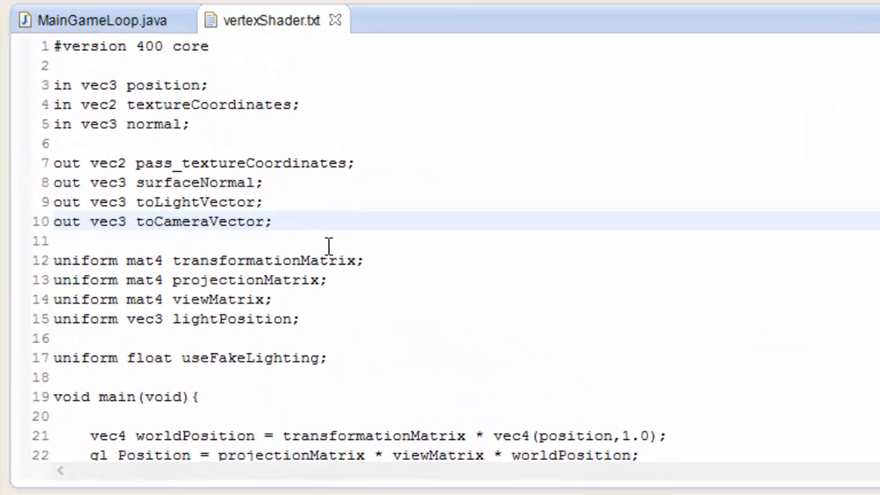
# Declare the vertex shader output 'out float visibility;' after the existing outputs
pyautogui.write('out flo')
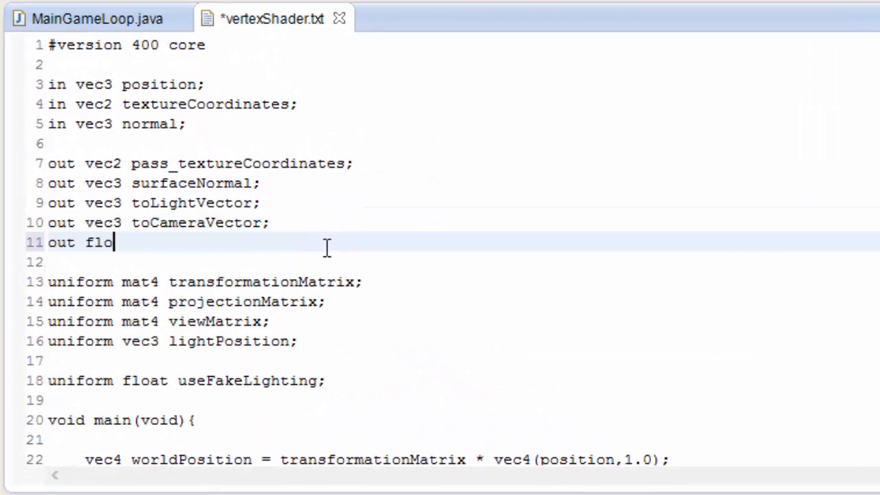
pyautogui.write('at visibilit')
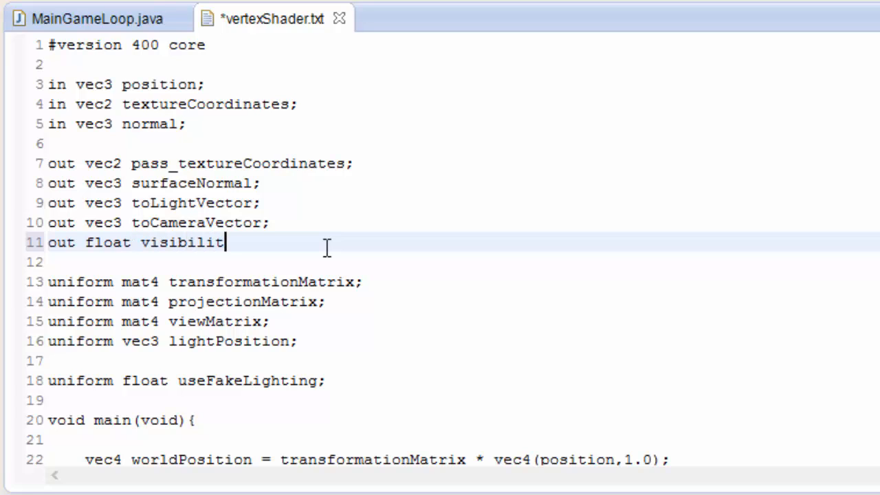
pyautogui.write('y;')
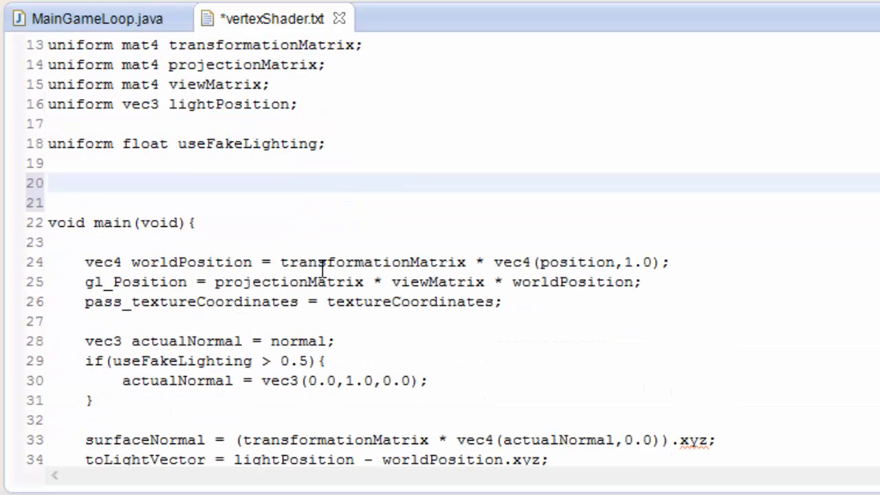
# Add fog constants 'const float density = 0.007;' and 'const float gradient = 1.5;' above main
pyautogui.write('const')
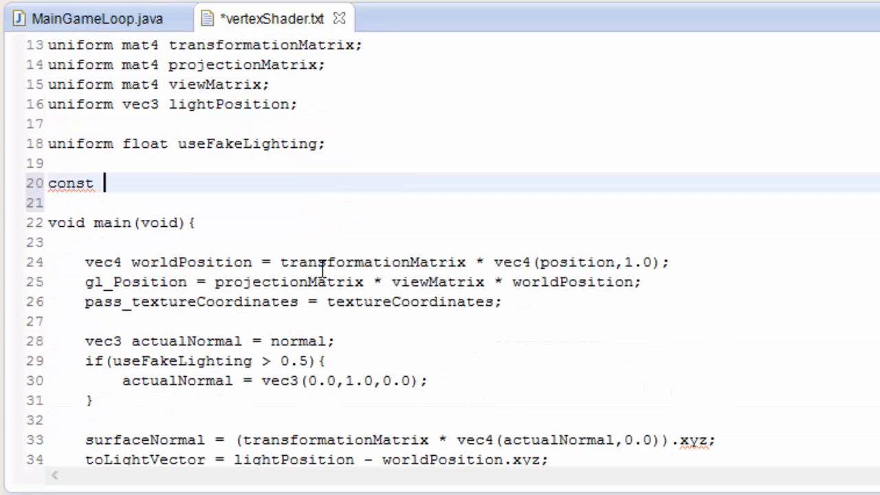
pyautogui.write('float densi')
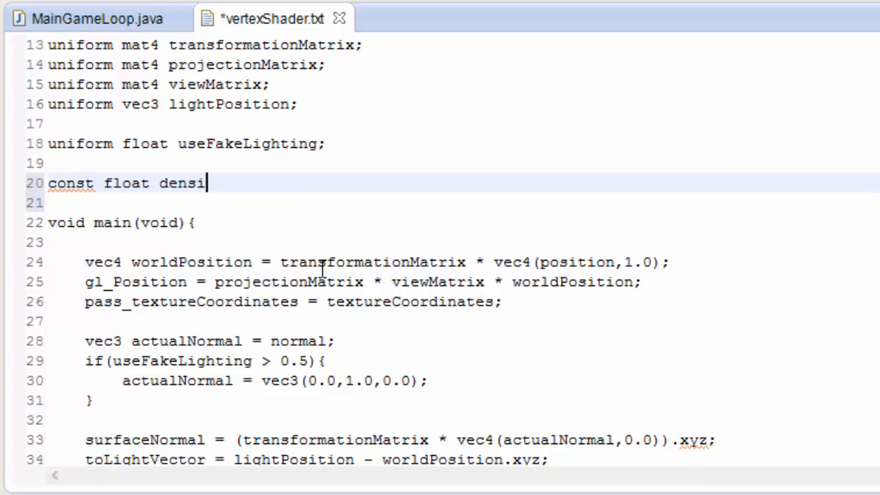
pyautogui.write('ty = 0')
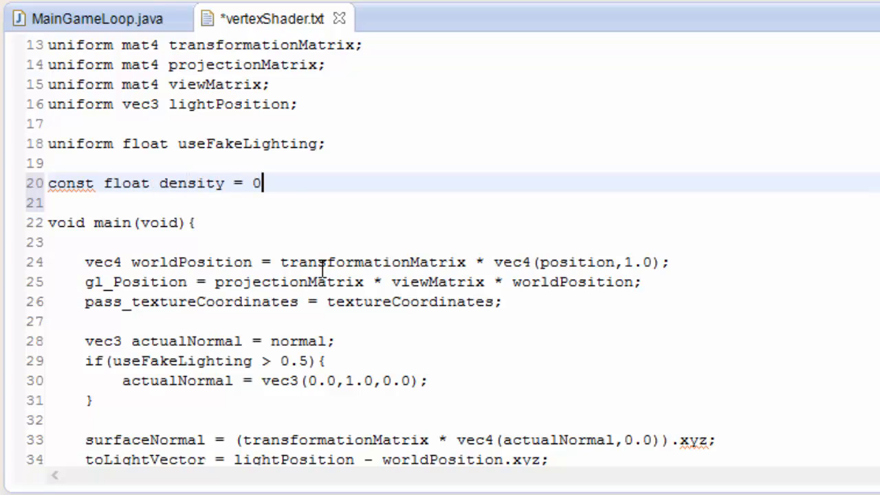
pyautogui.write('.007;')
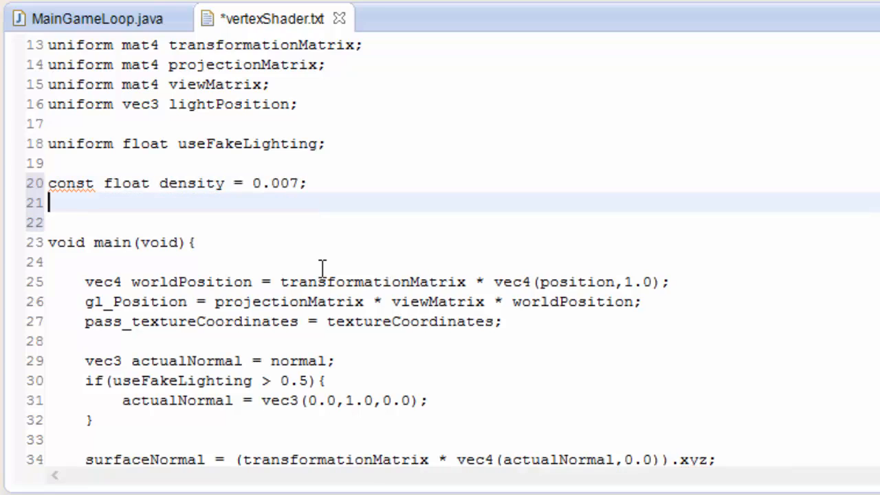
pyautogui.write('const float')
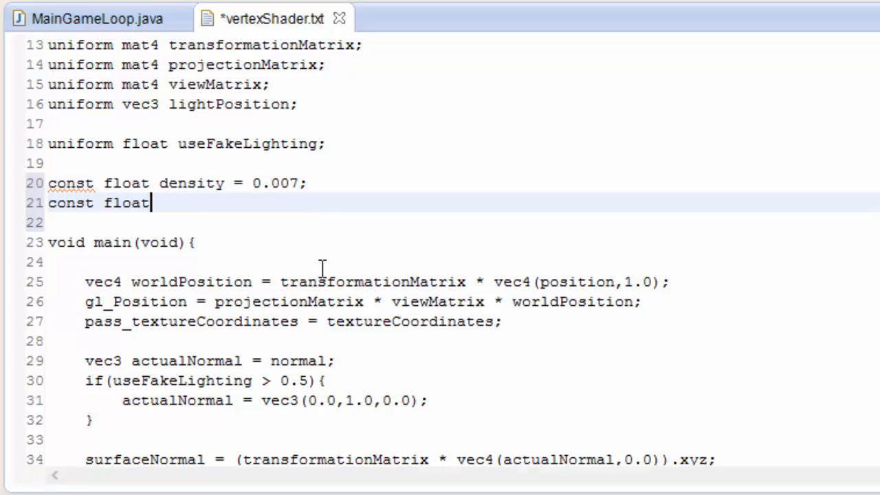
pyautogui.write('gradient')
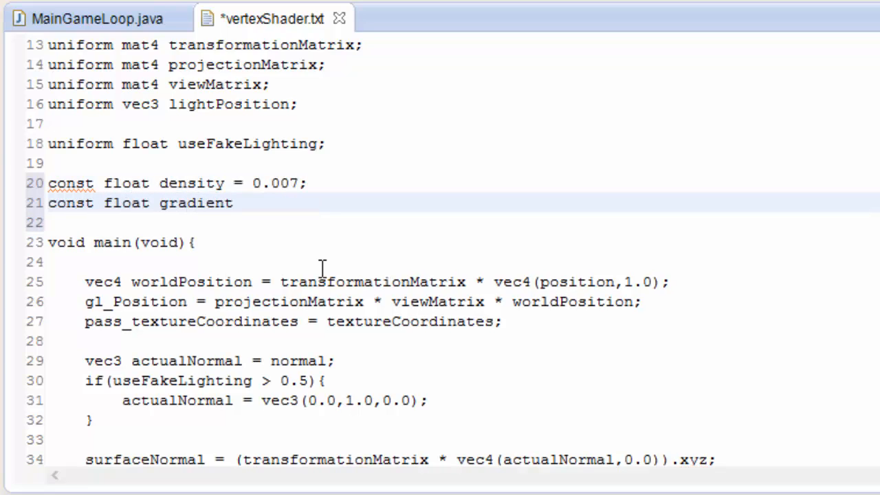
pyautogui.write('= 1.')
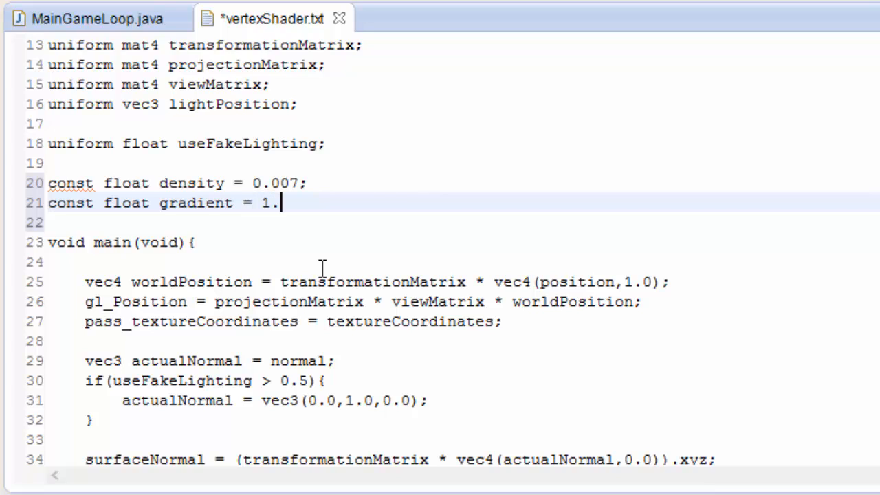
pyautogui.write('5;')
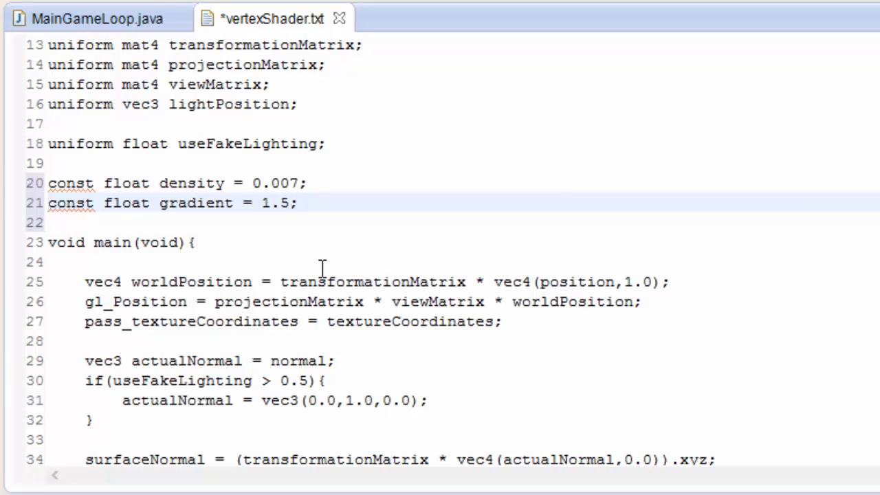
# Add 'vec4 positionRelativeToCam = viewMatrix * worldPosition;' after the worldPosition calculation
pyautogui.click(297, 202)
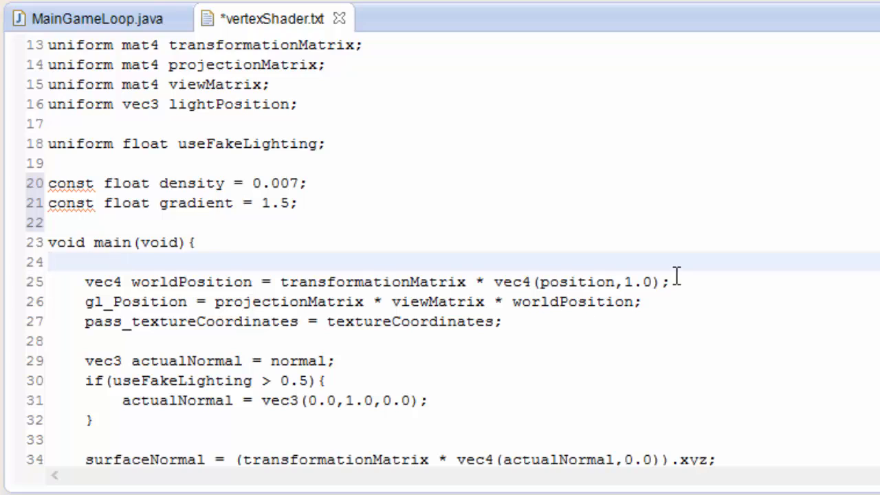
pyautogui.write('v')
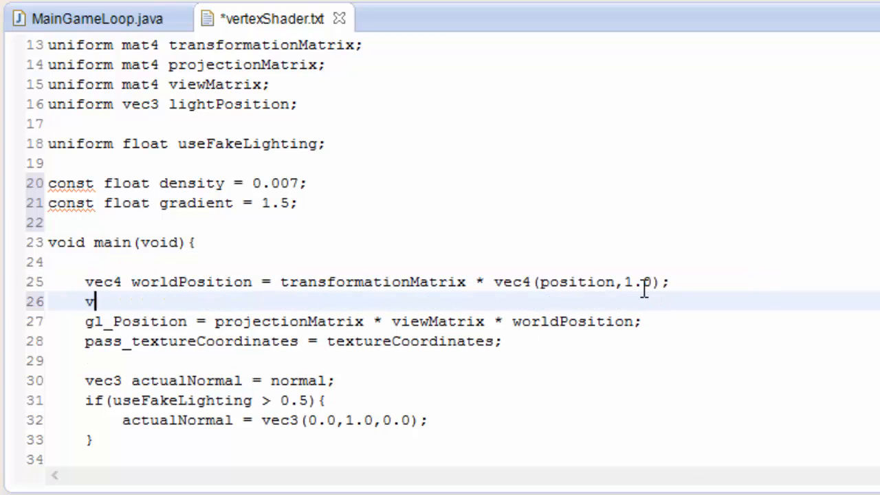
pyautogui.write('ec4 positi')
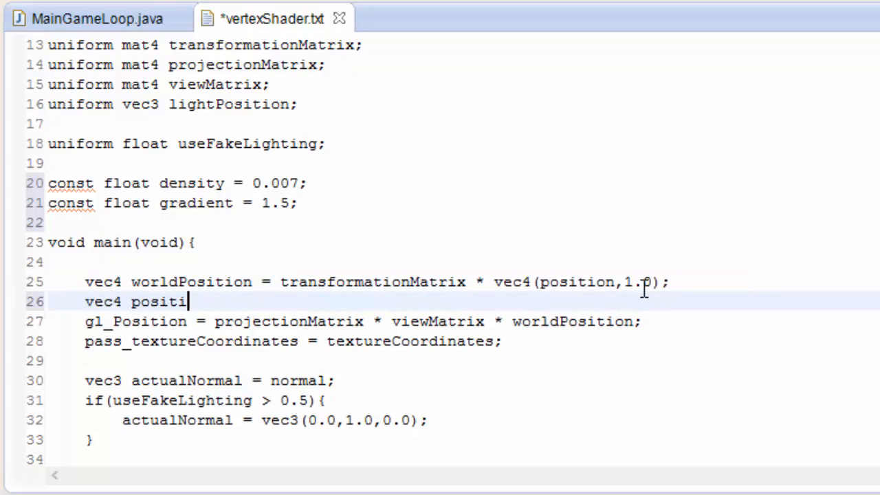
pyautogui.write('onRelativeT')
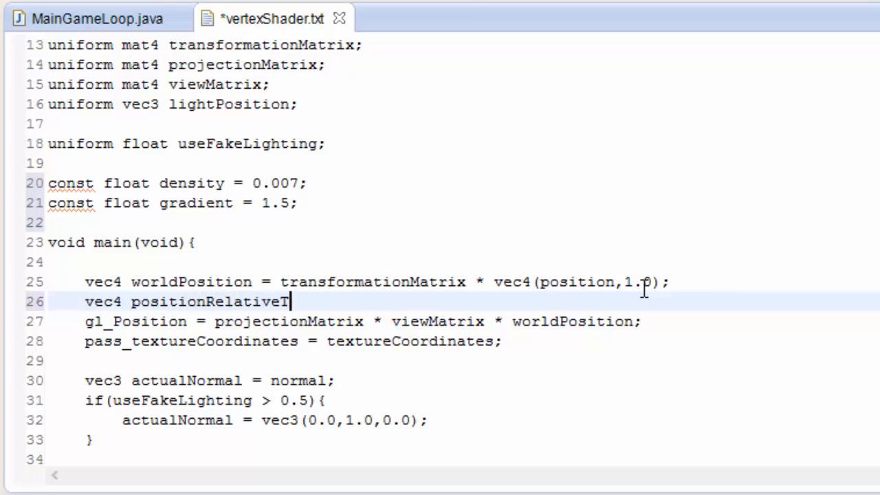
pyautogui.write('oCam =')
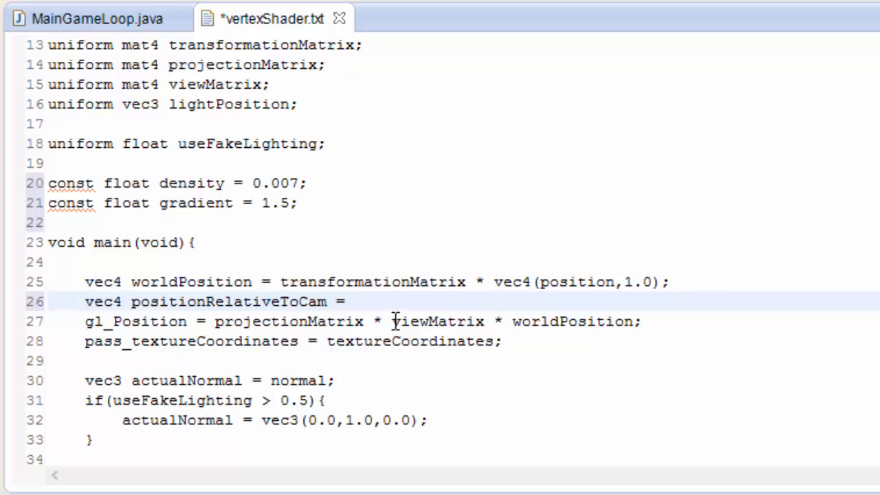
pyautogui.moveTo(392, 321); pyautogui.dragTo(632, 322)
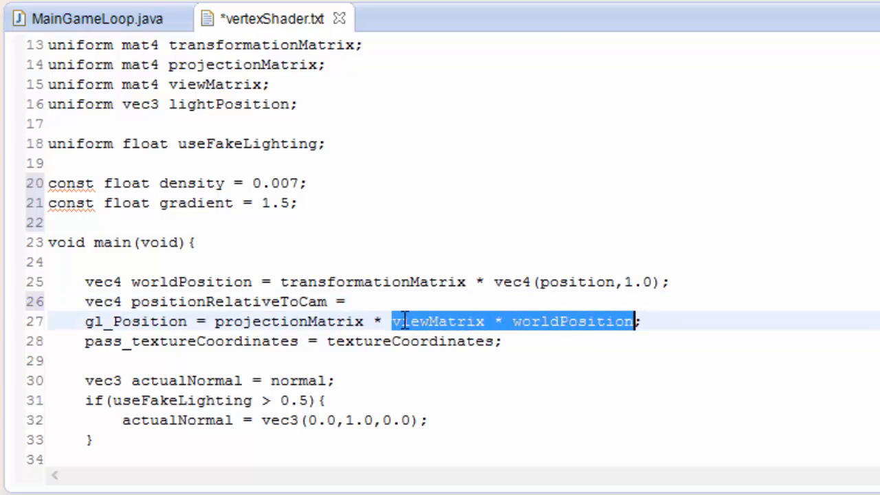
pyautogui.write('viewMatrix * worldPosition')
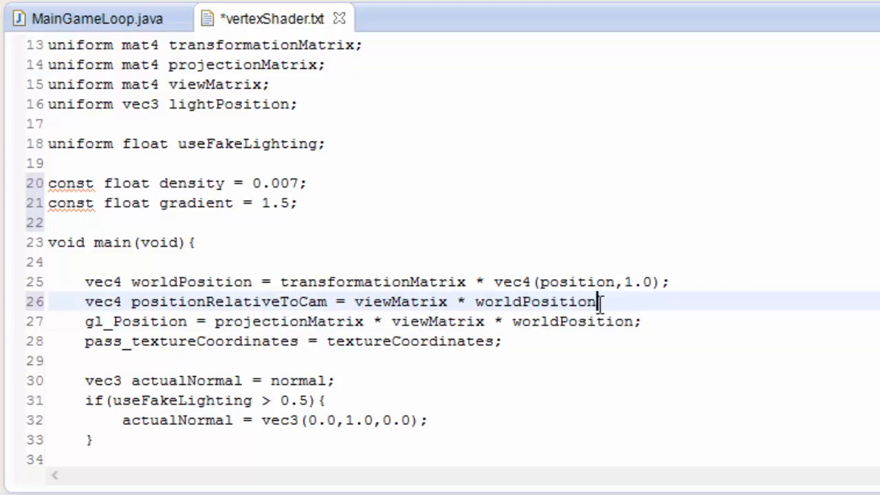
# Make gl_Position use positionRelativeToCam in place of the view-times-world product
pyautogui.doubleClick(231, 301)
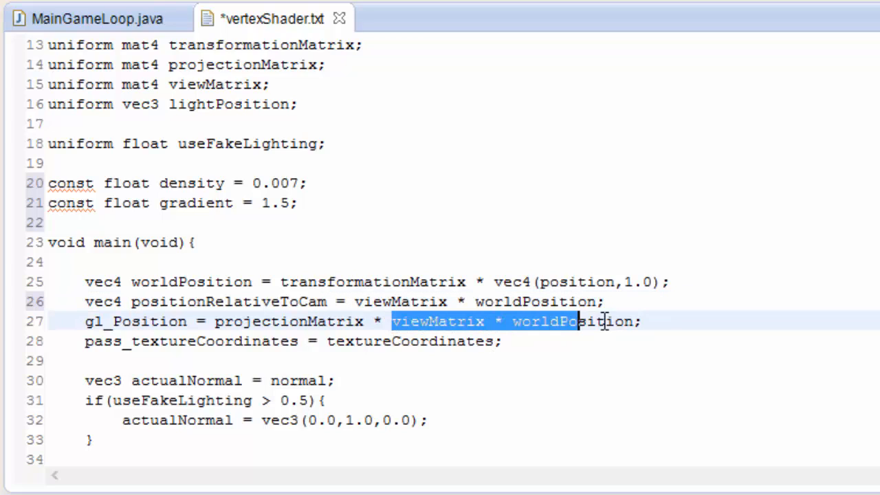
pyautogui.write('positionRelativeToCam')
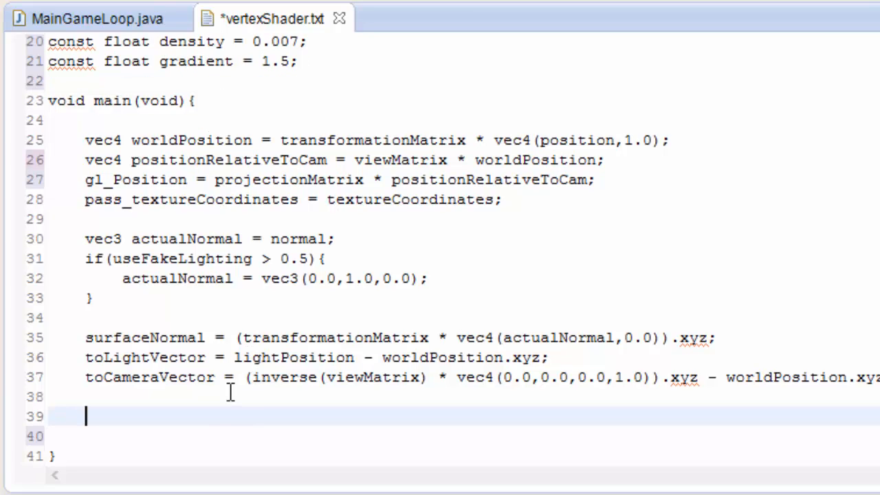
# Compute 'float distance = length(positionRelativeToCam.xyz);' in the vertex shader
pyautogui.write('float')
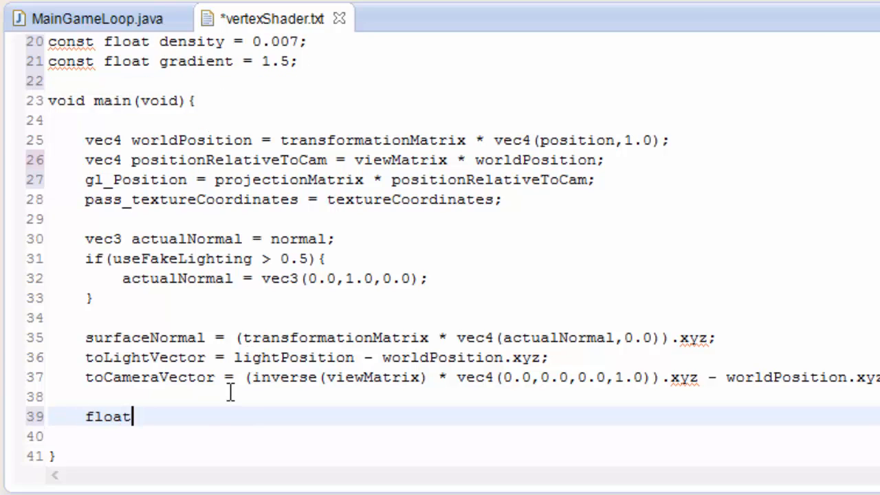
pyautogui.write('distanc')
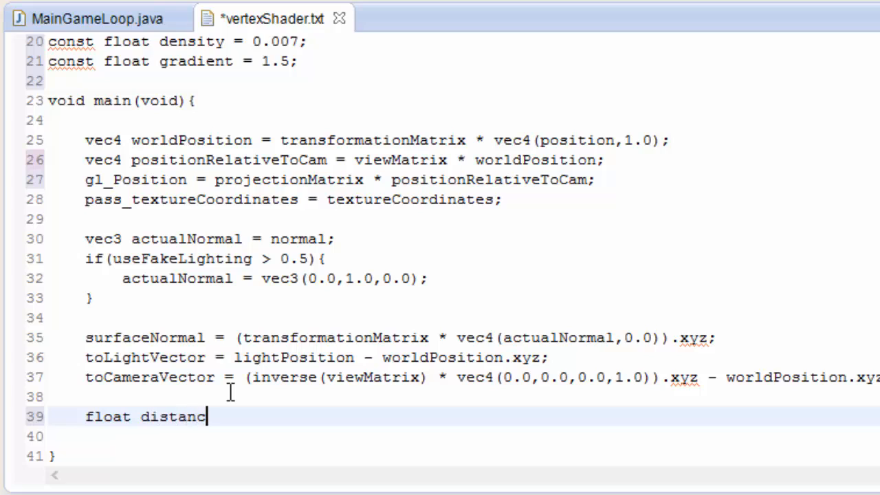
pyautogui.write('e')
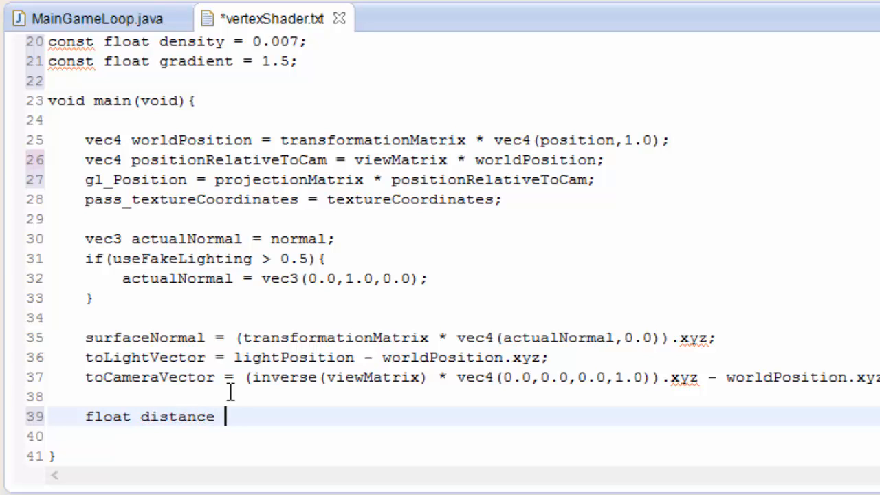
pyautogui.write('=')
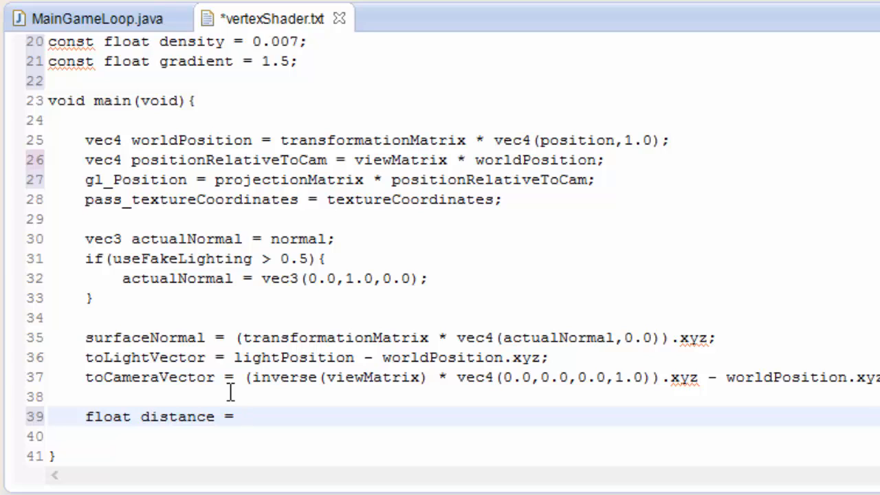
pyautogui.write('leng')
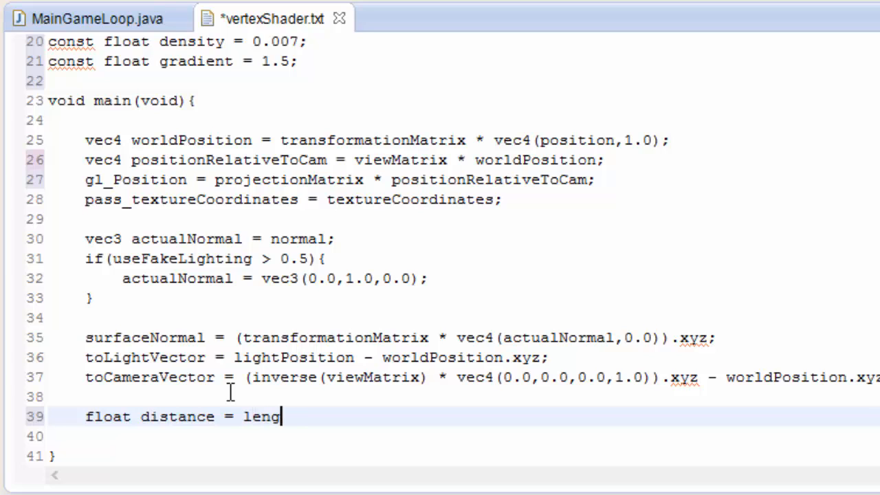
pyautogui.write('th()')
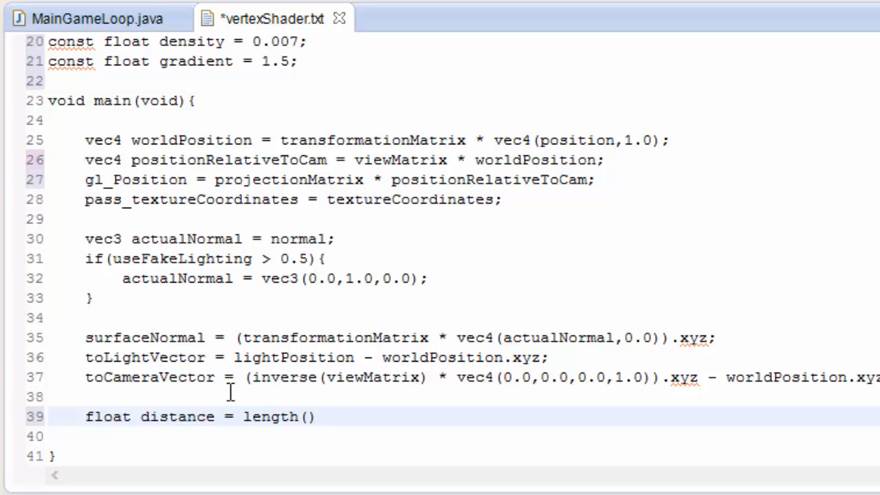
pyautogui.write('position')
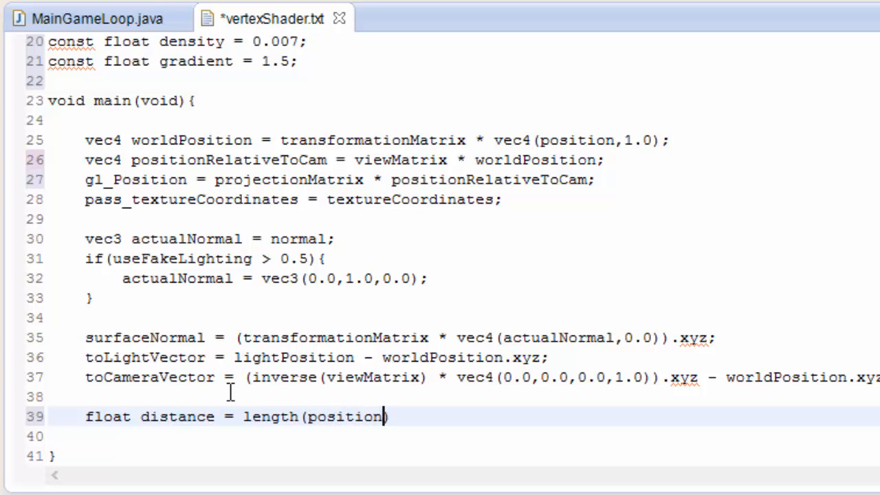
pyautogui.write('RelativeToCa')
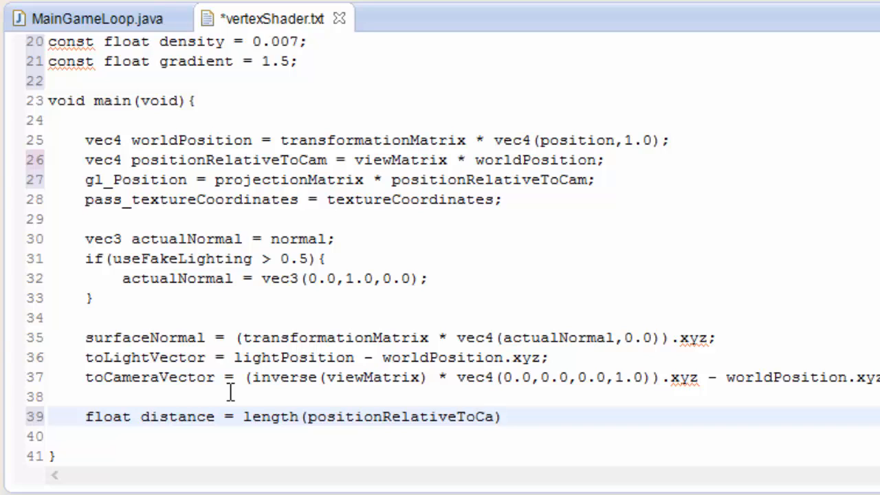
pyautogui.write('m.xyz')
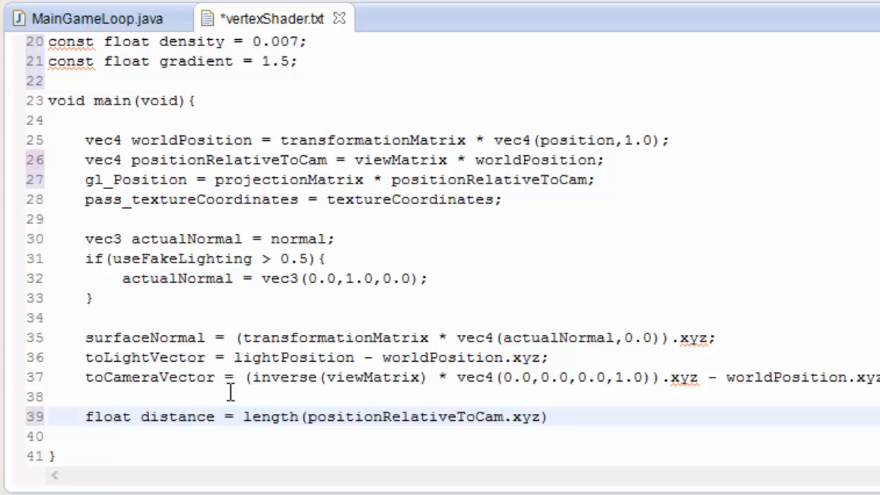
pyautogui.write(';')
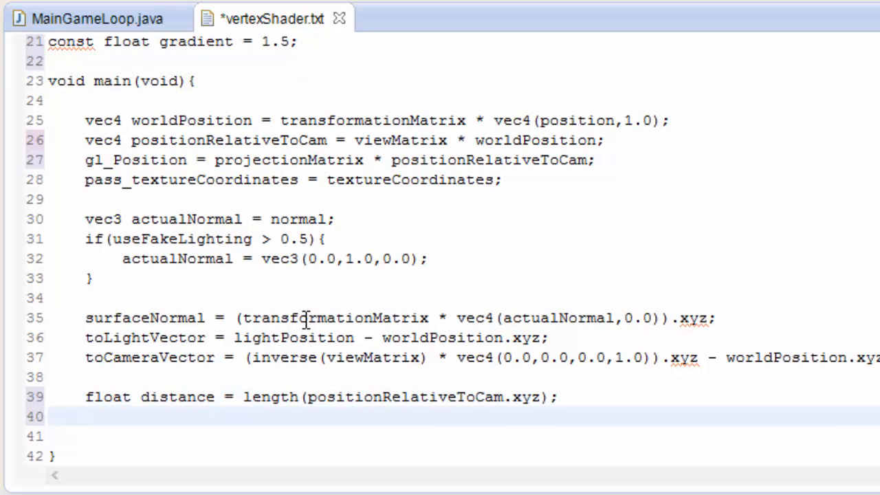
# Set visibility = exp(-pow((distance*density),gradient));
pyautogui.write('visibil')
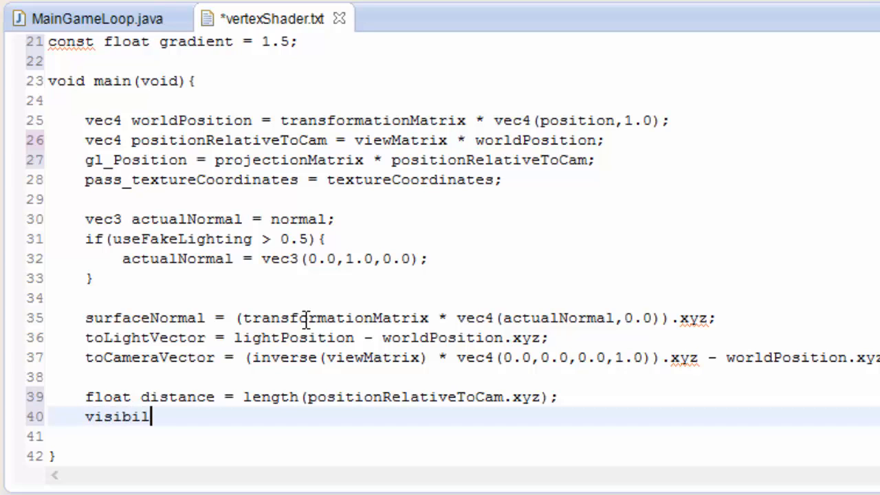
pyautogui.write('ity = e')
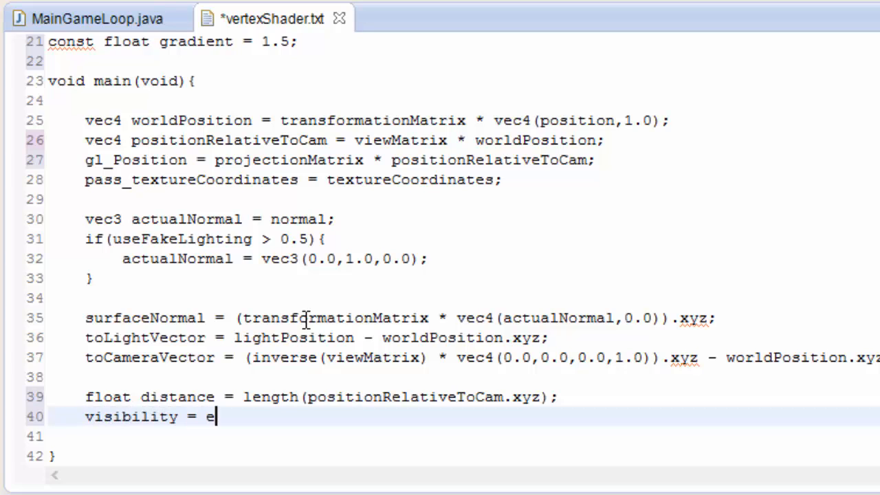
pyautogui.write('xp()')
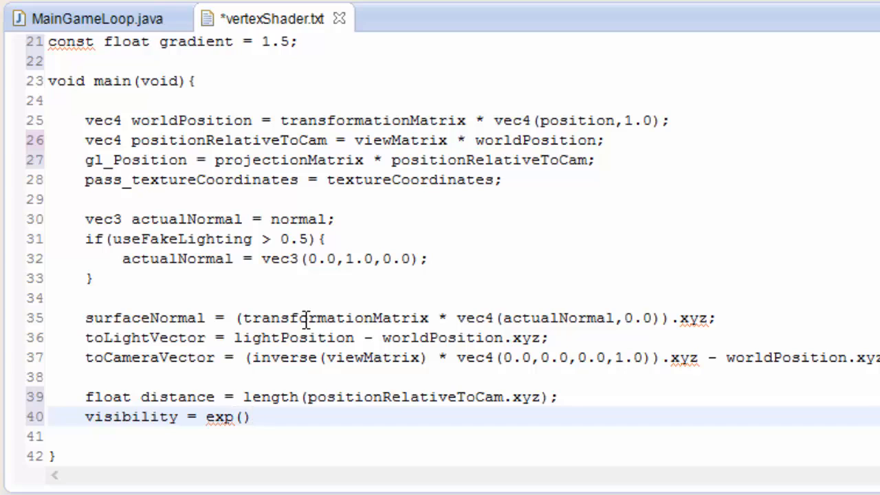
pyautogui.write('-po')
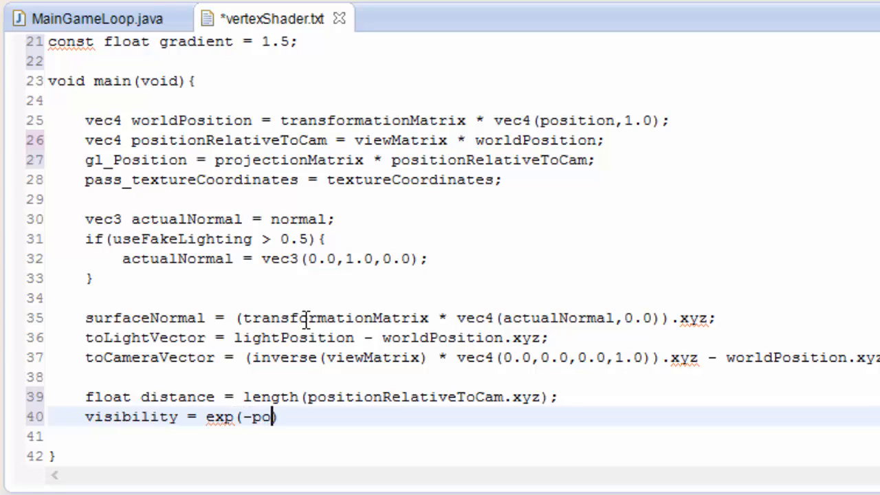
pyautogui.write('w()')
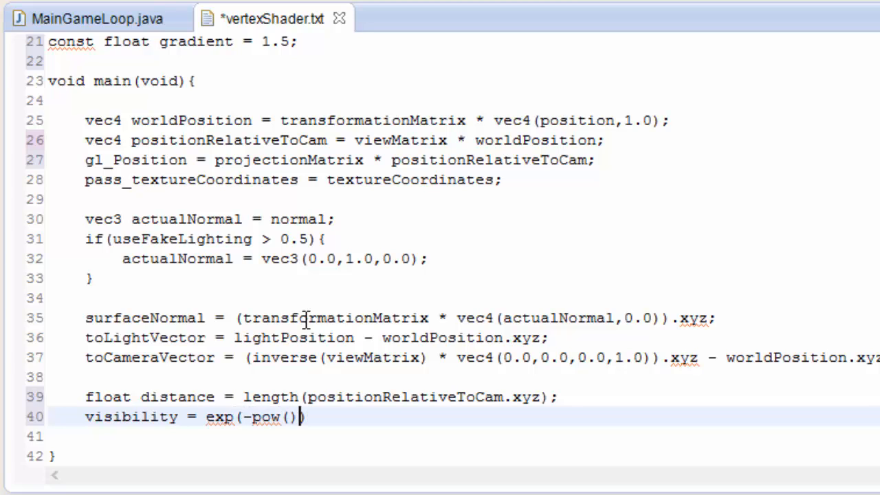
pyautogui.write('(')
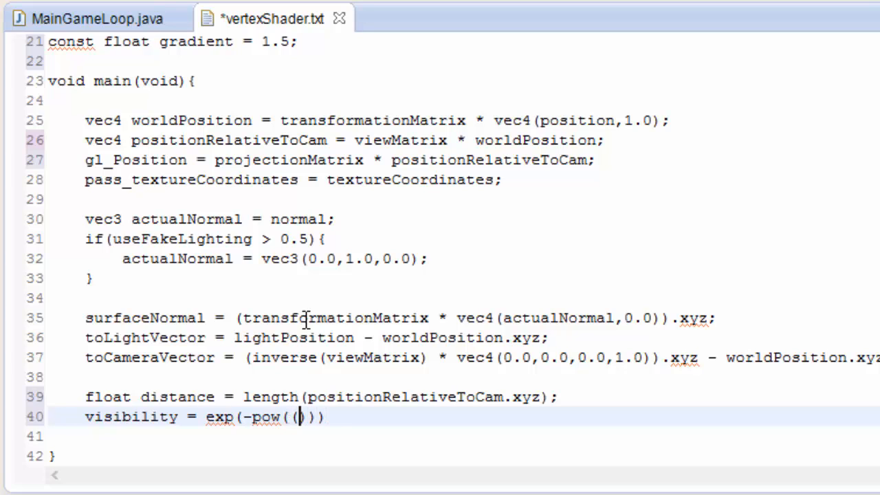
pyautogui.write('distance')
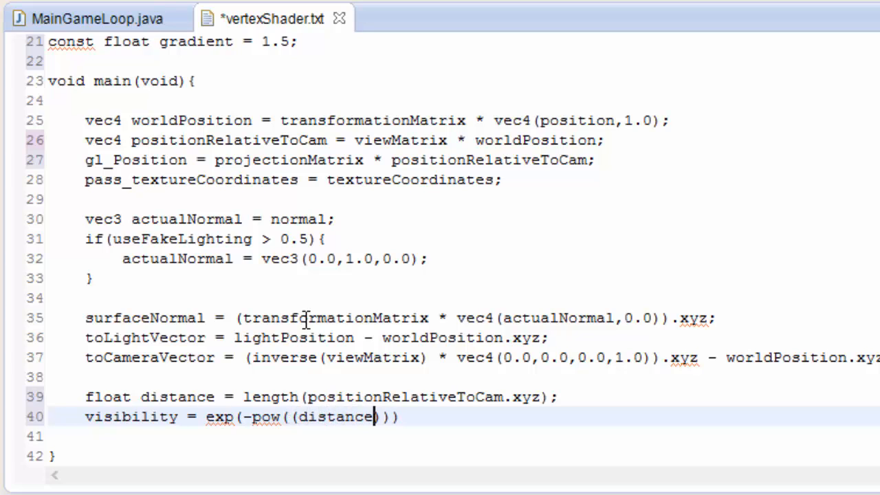
pyautogui.write('*d')
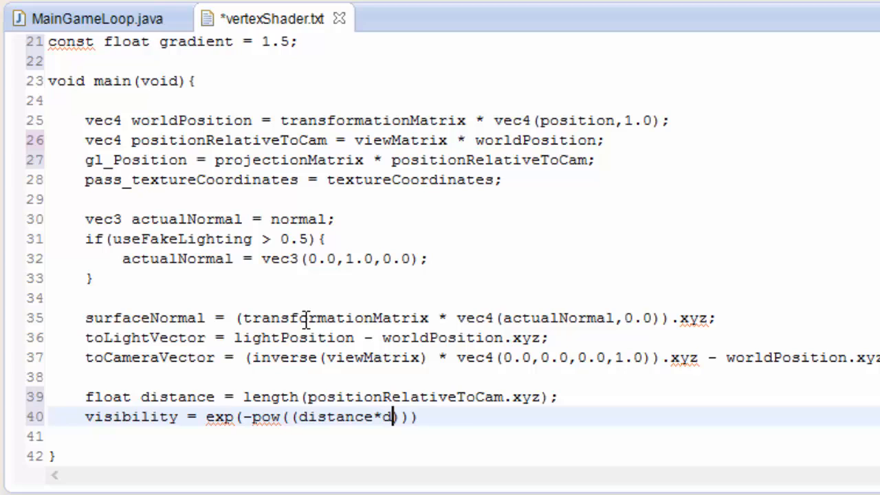
pyautogui.write('ensity)')
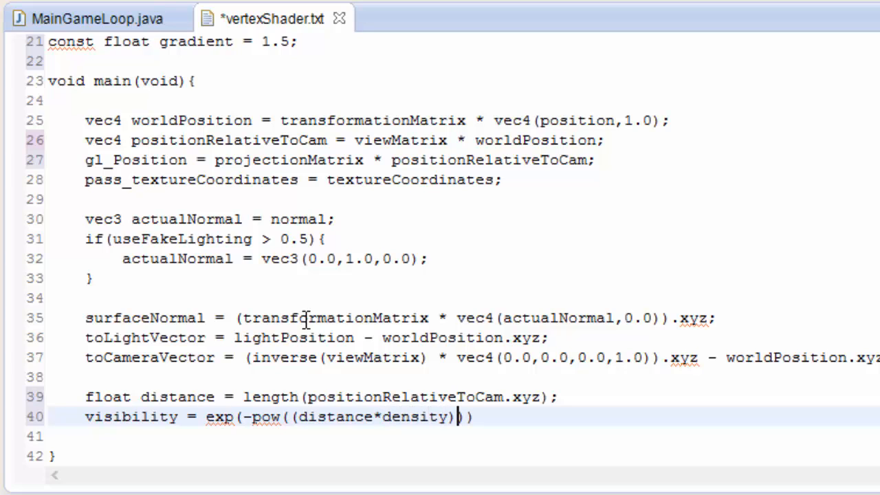
pyautogui.write(',gra')
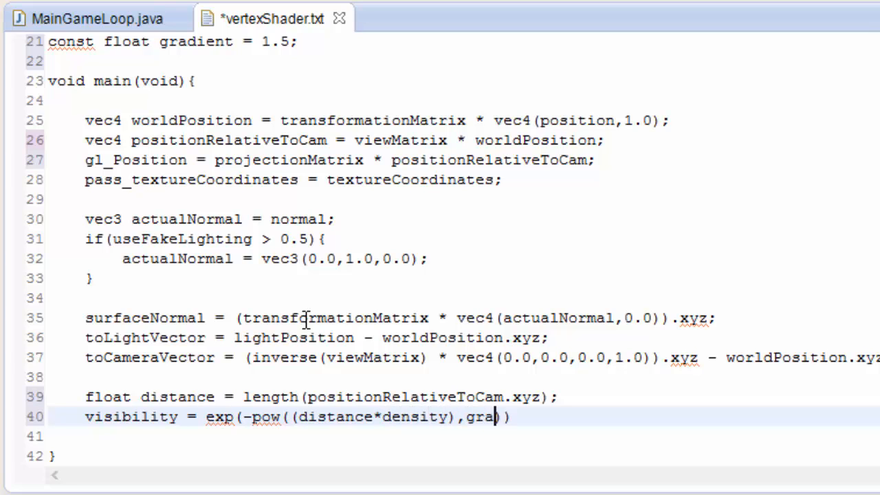
pyautogui.write('dient)')
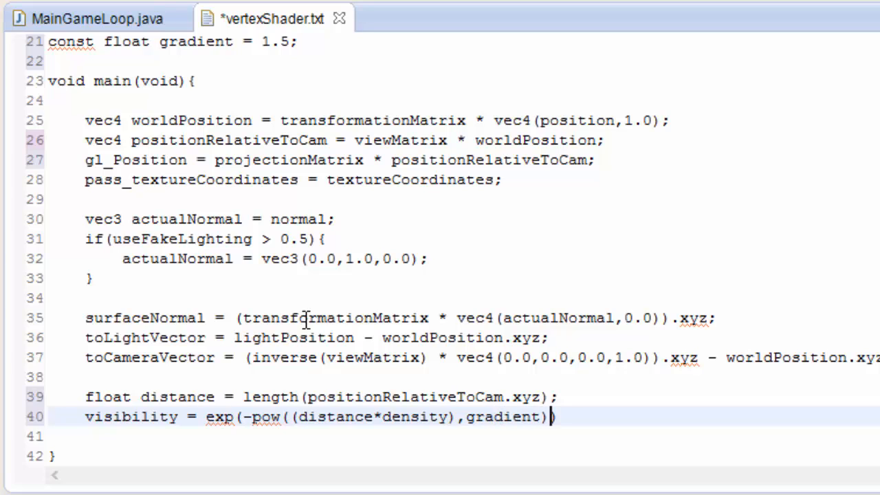
pyautogui.write(';')
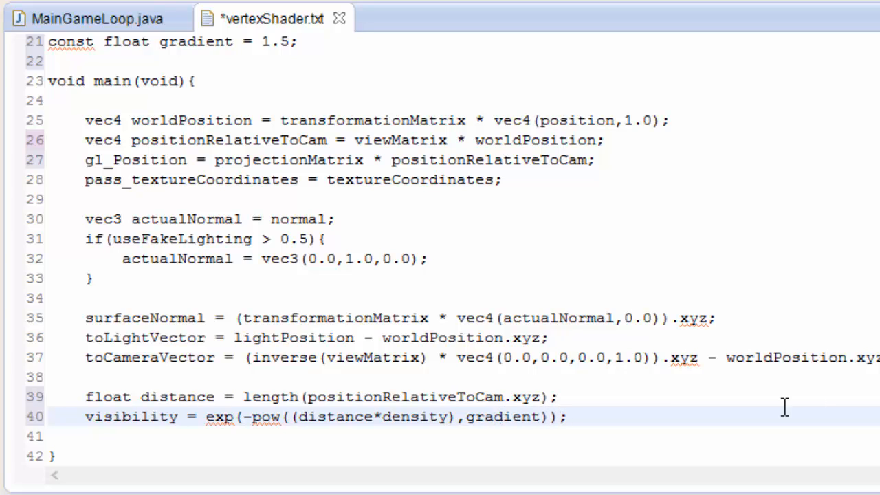
pyautogui.moveTo(569, 481)
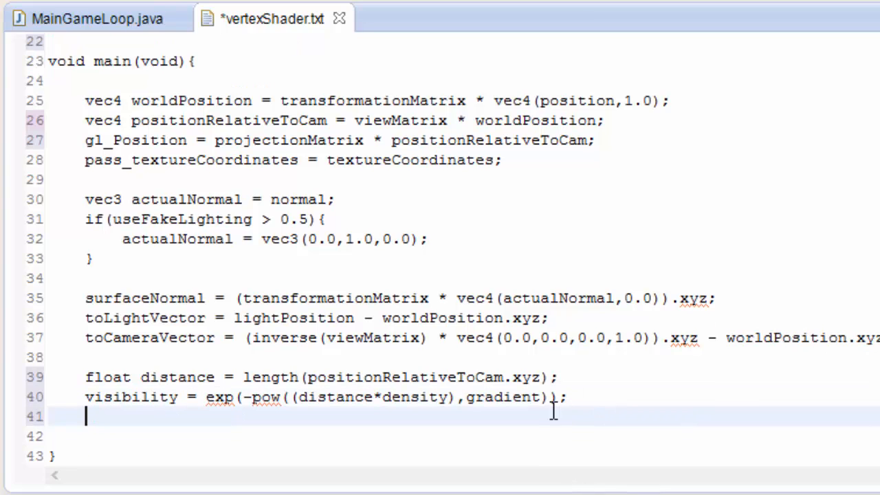
# Clamp visibility between 0.0 and 1.0 with 'visibility = clamp(visibility,0.0,1.0);'
pyautogui.write('visibility =')
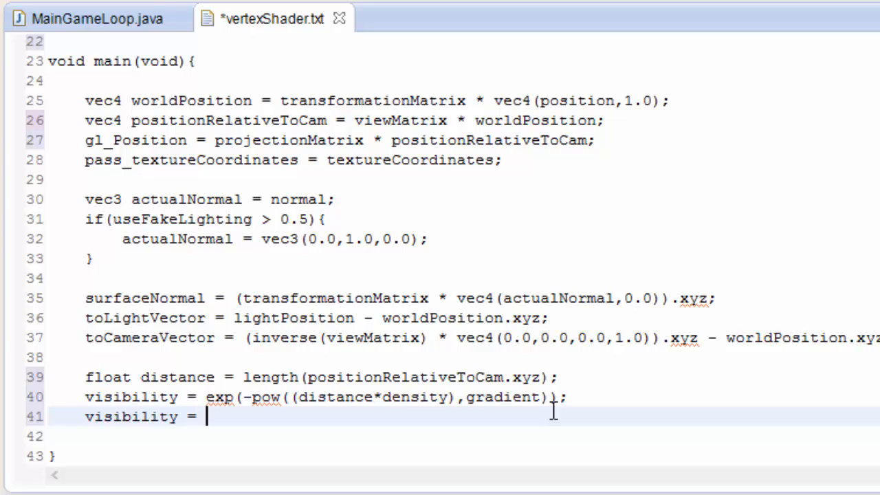
pyautogui.write('clamp(visibility,0')
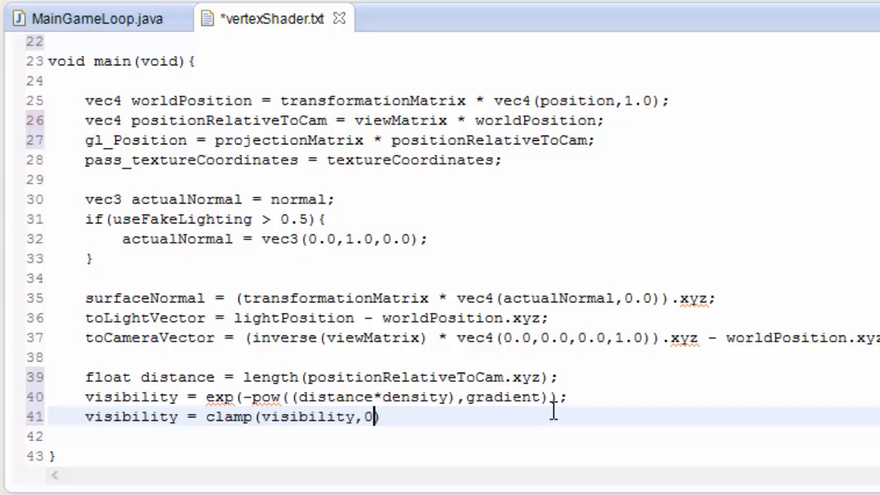
pyautogui.write('.0,1.0')
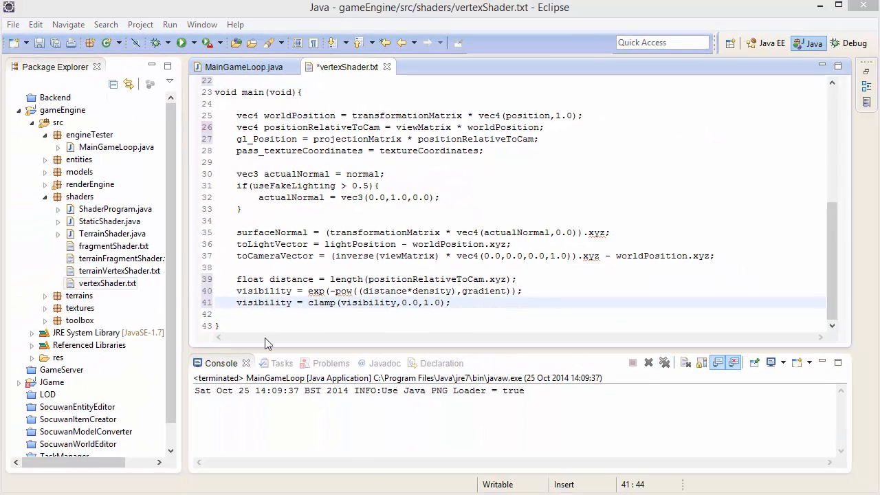
# In fragmentShader.txt declare the input 'in float visibility;'
pyautogui.doubleClick(114, 244)
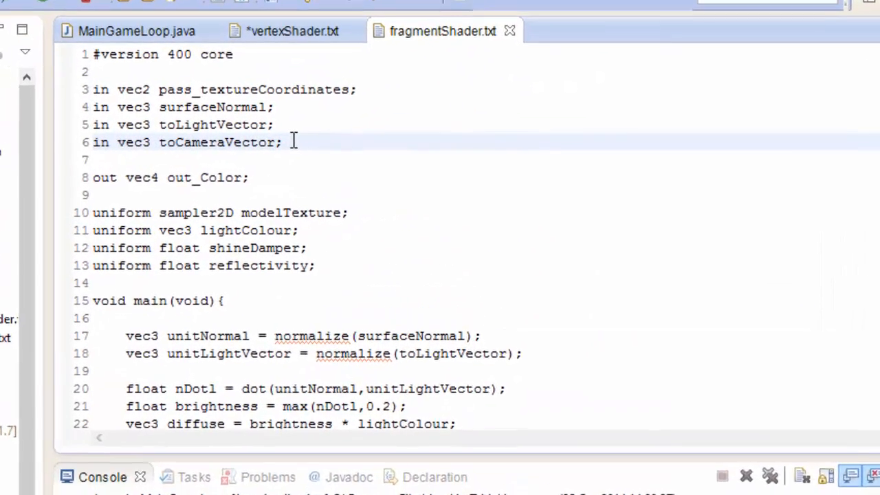
pyautogui.write('in')
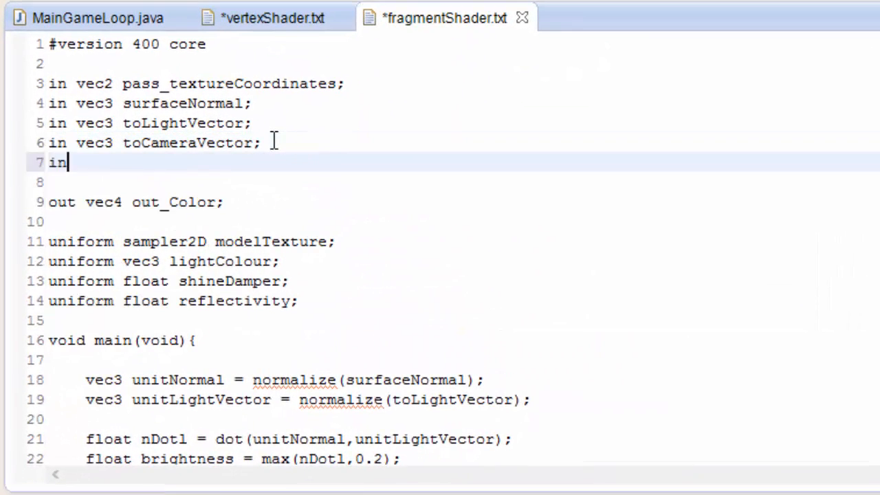
pyautogui.write('float vis')
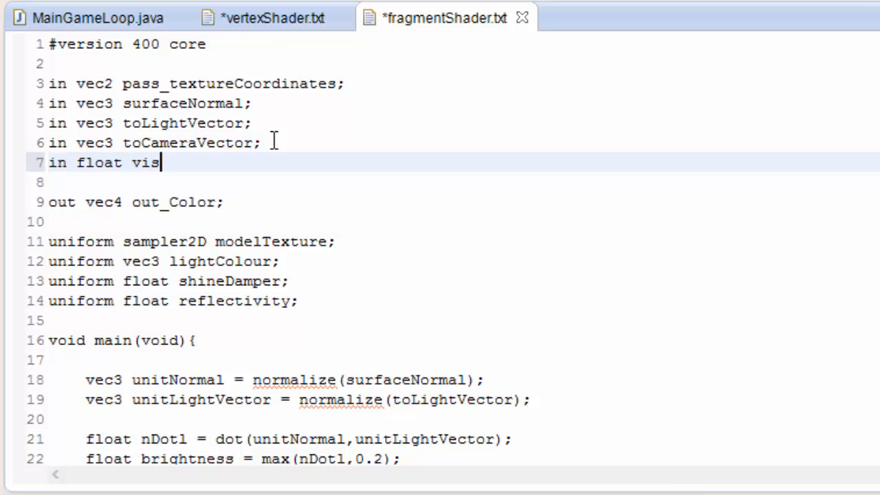
pyautogui.write('ibility')
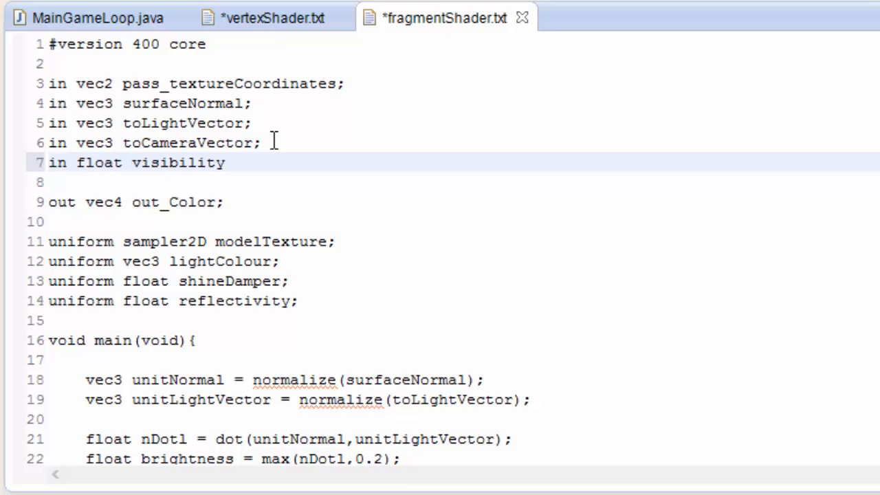
pyautogui.write(';')
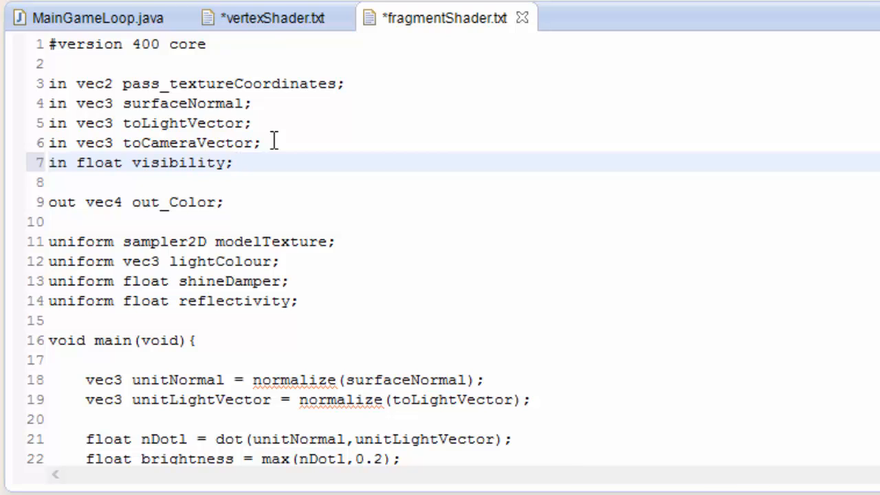
# Start the 'uniform vec3 skyColour;' declaration below the reflectivity uniform
pyautogui.click(299, 301)
pyautogui.write('uniform')
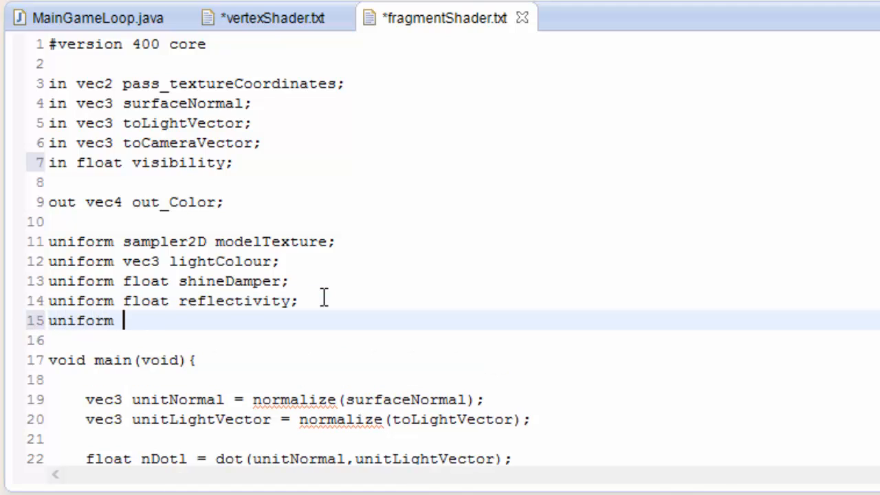
pyautogui.write('vec3 sky')
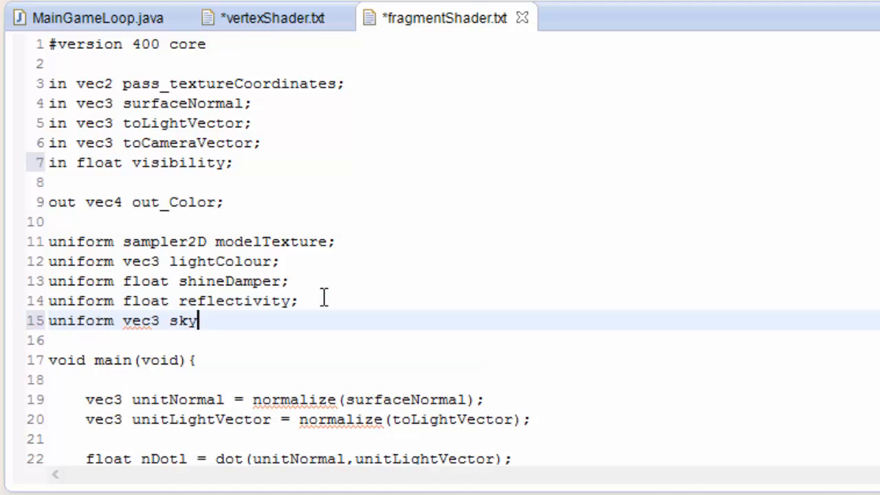
# Finish the skyColour uniform and add 'out_Color = mix(vec4(skyColour,1.0),out_Color, visibility);' after the existing out_Color line
pyautogui.write('Colour')
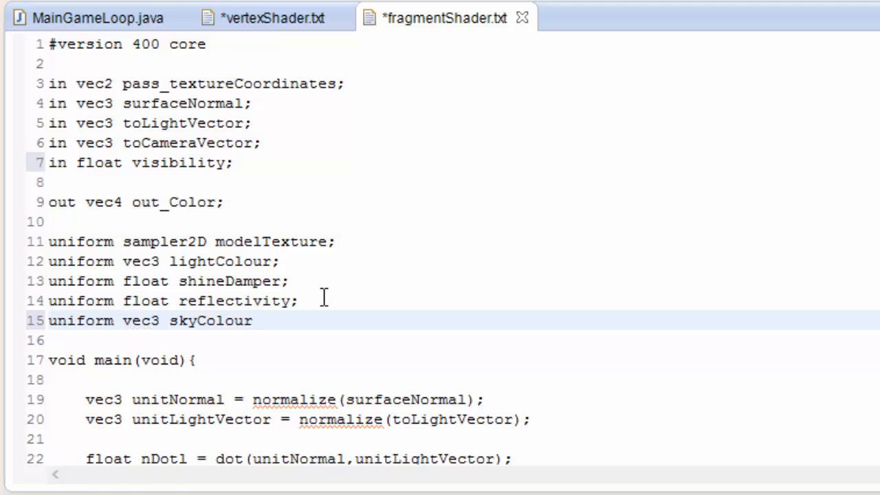
pyautogui.write(';')
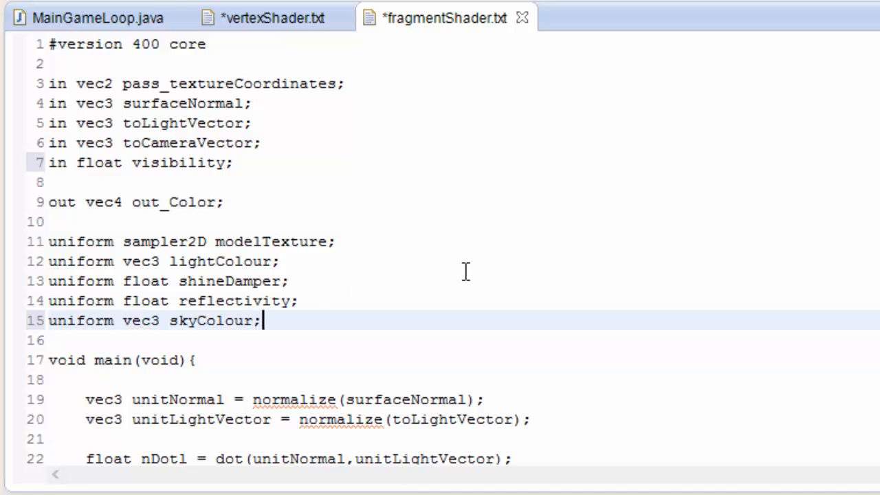
pyautogui.scroll(-3)
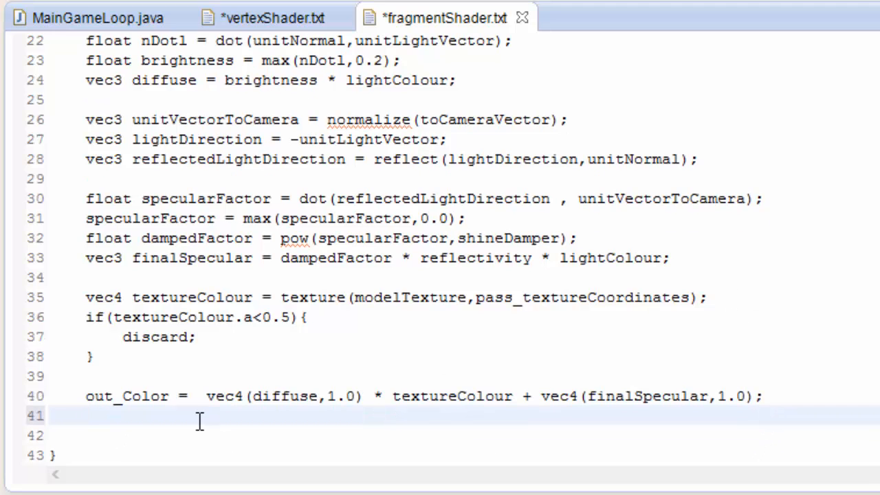
pyautogui.write('out_Col')
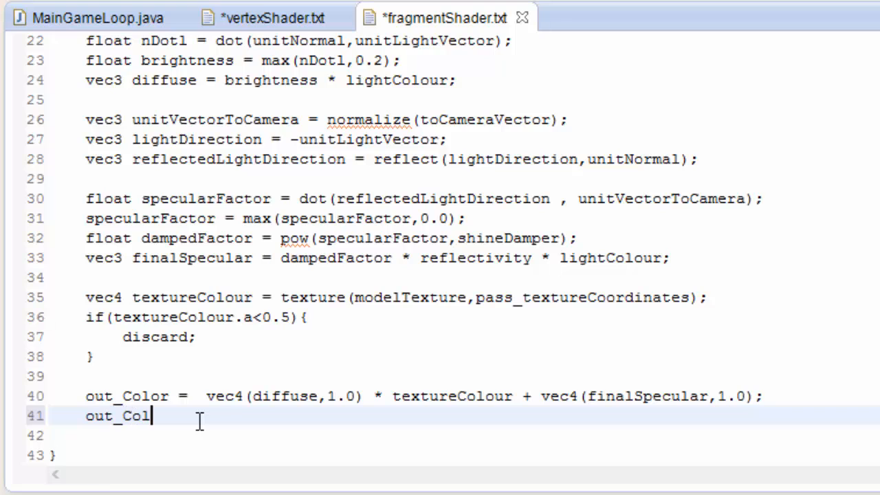
pyautogui.write('or =')
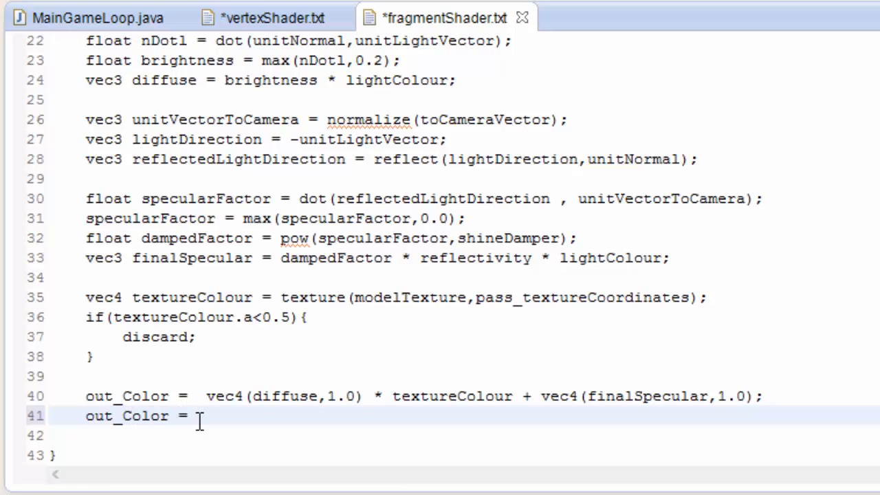
pyautogui.write('mix')
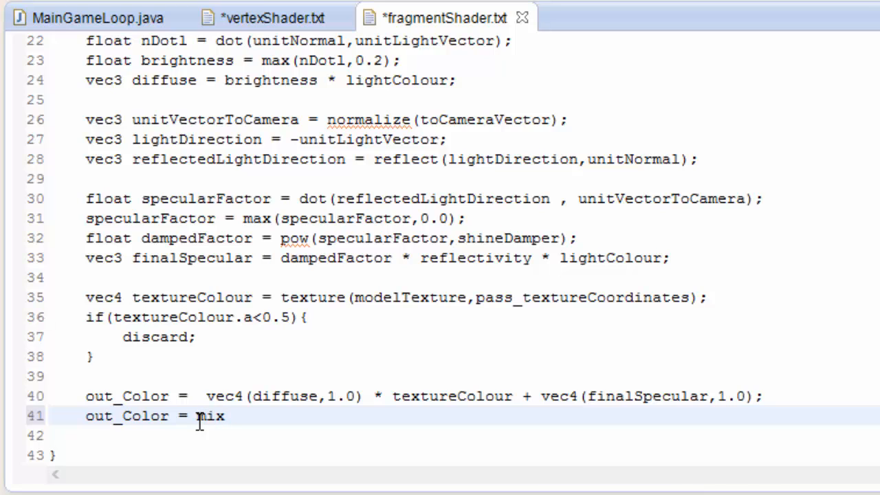
pyautogui.write('(vec4')
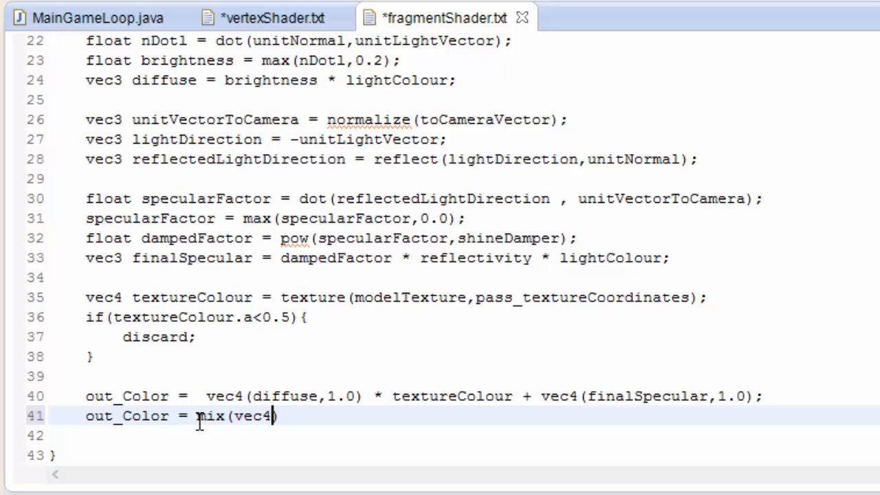
pyautogui.write('(fogCol')
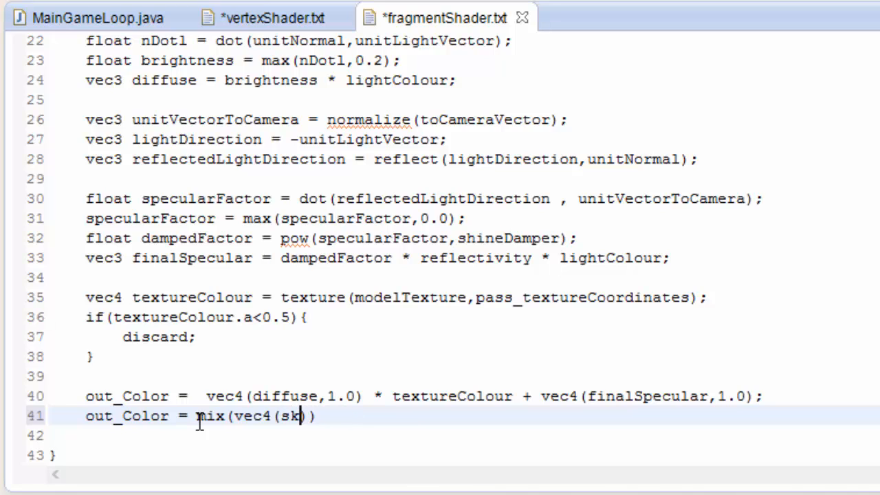
pyautogui.write('yColour')
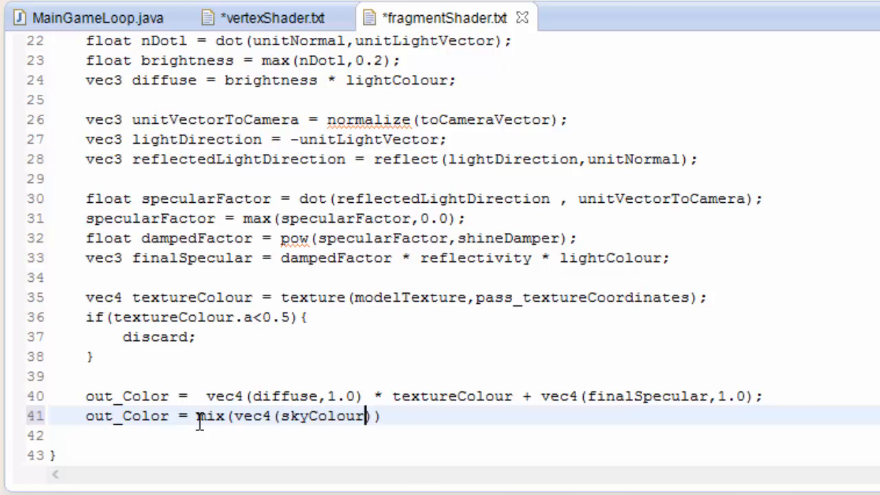
pyautogui.write(',1.0)')
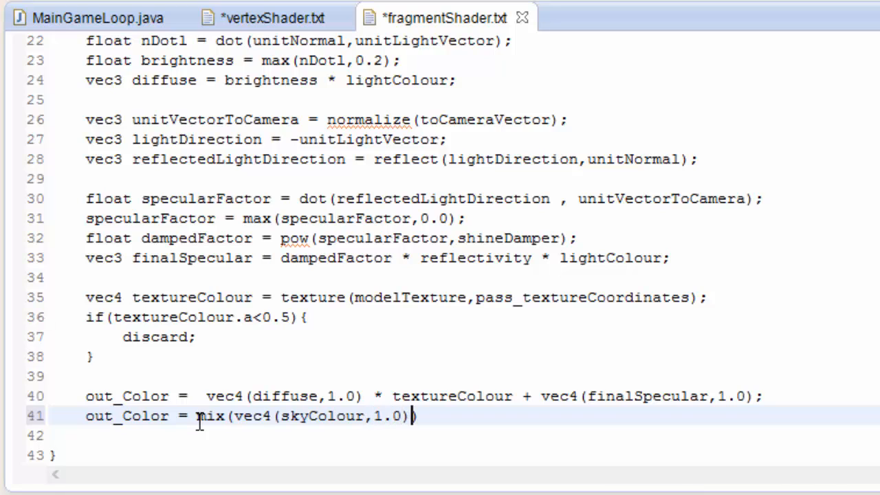
pyautogui.write(',out')
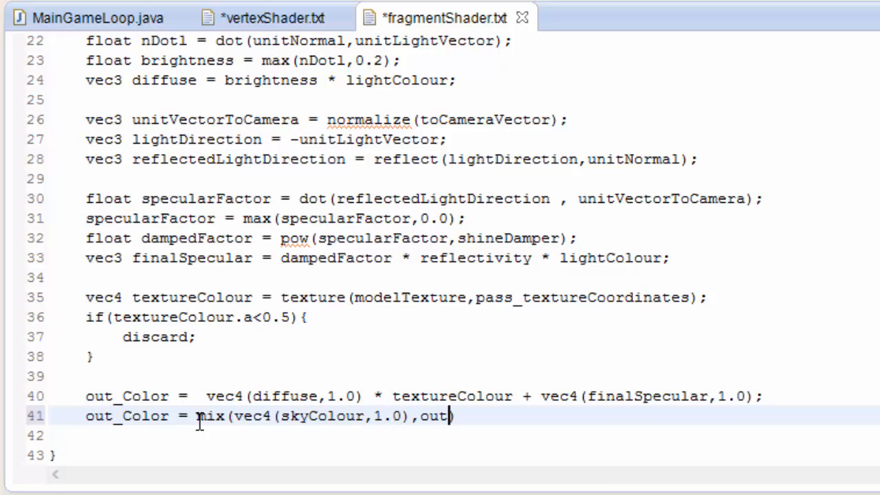
pyautogui.write('_Color')
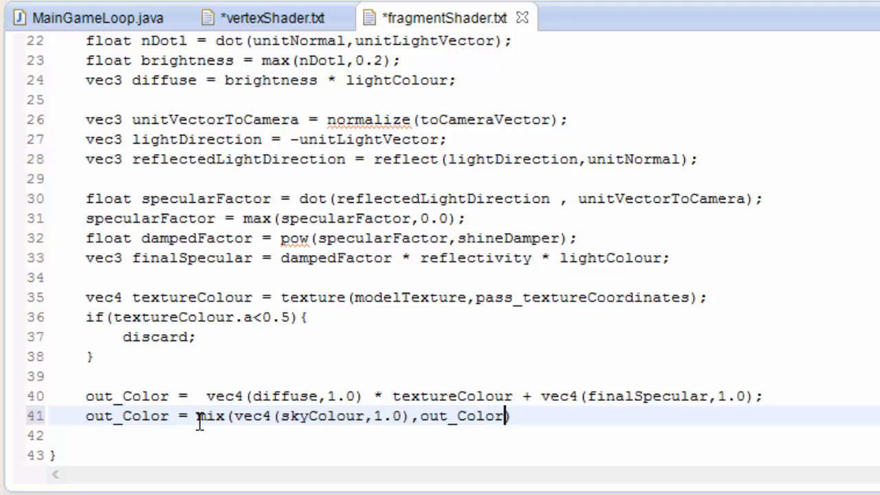
pyautogui.write(', visibi')
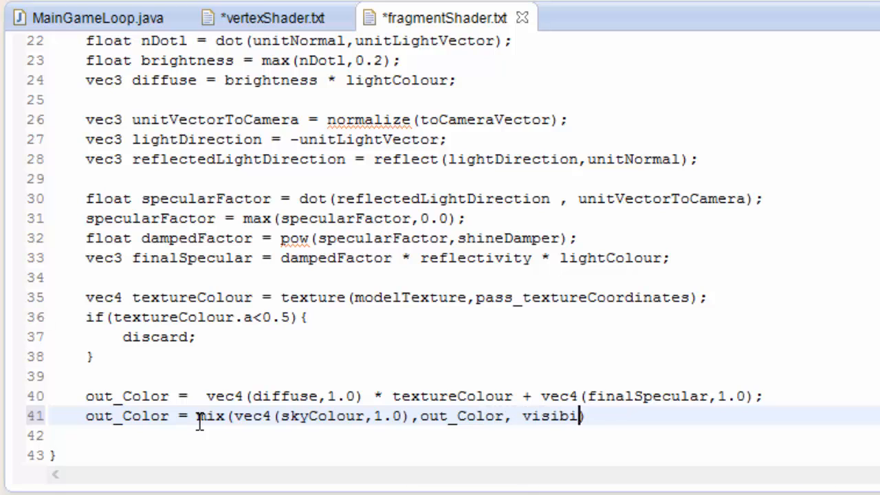
pyautogui.write('lity);')
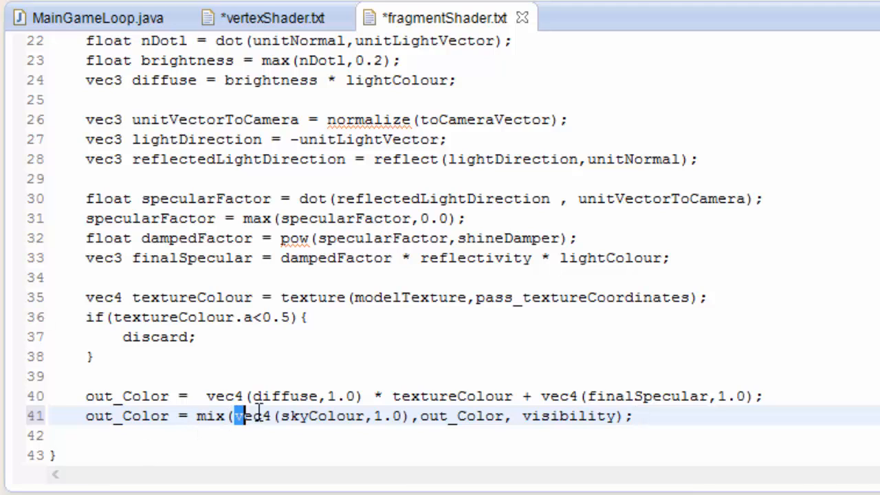
# Review the new mix line, then bring up StaticShader.java for editing
pyautogui.click(419, 415)
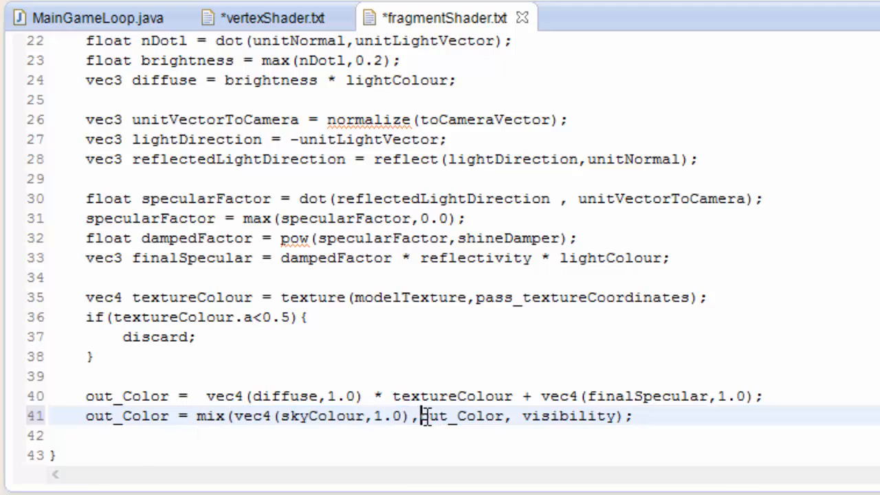
pyautogui.doubleClick(459, 415)
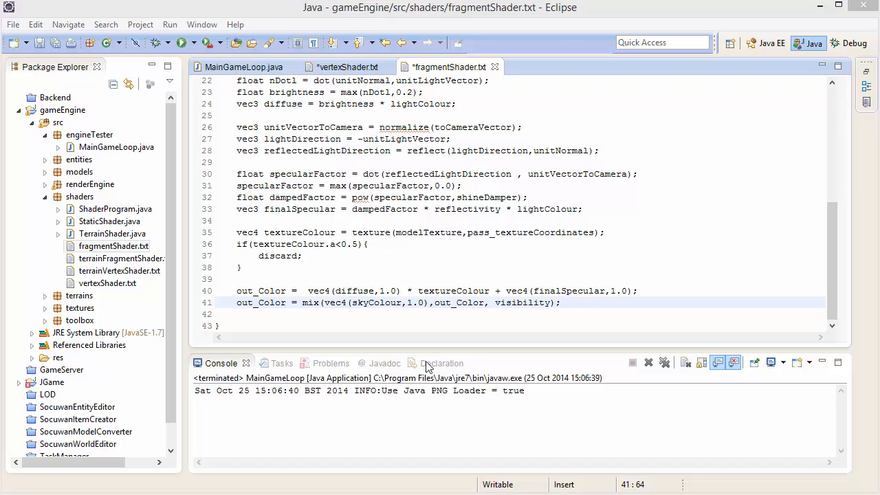
pyautogui.doubleClick(376, 302)
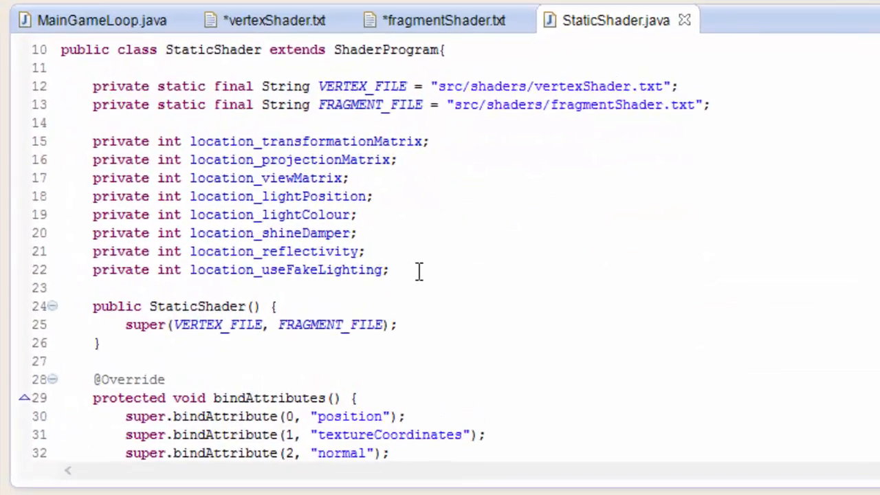
# Declare 'private int location_skyColour;' and fetch it with super.getUniformLocation("skyColour") in getAllUniformLocations
pyautogui.write('private int location_')
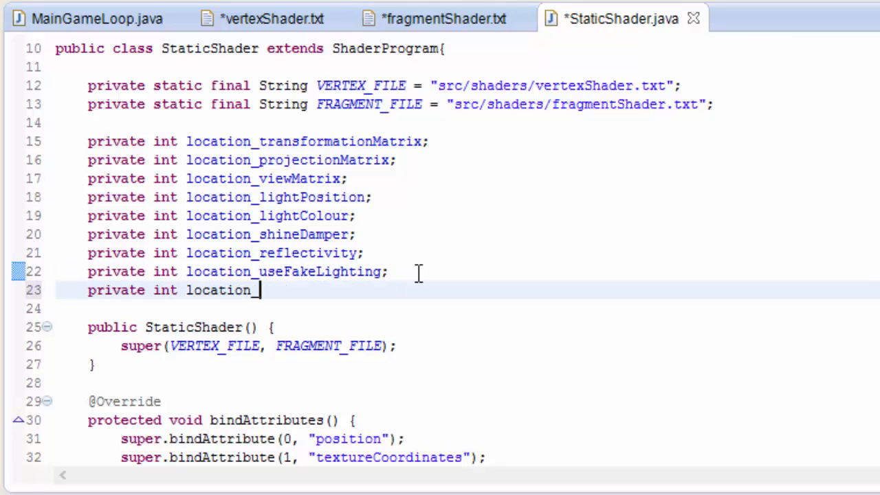
pyautogui.write('skyColour;')
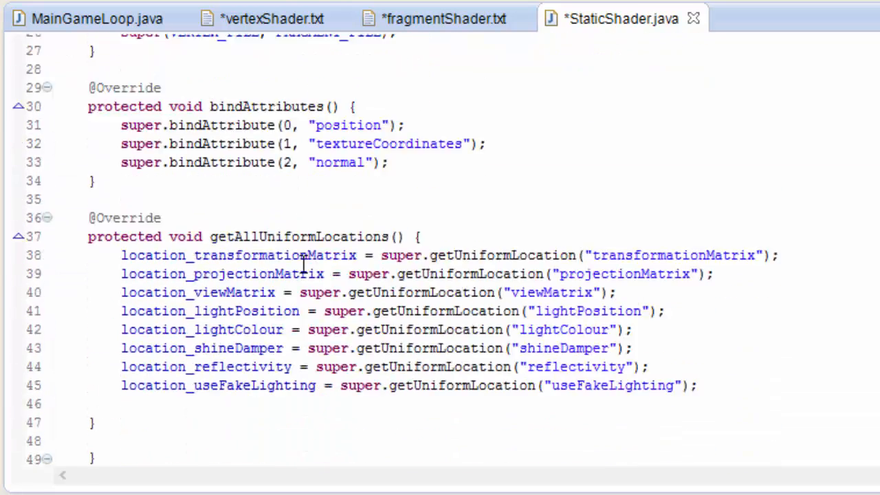
pyautogui.write('location_skyColour =')
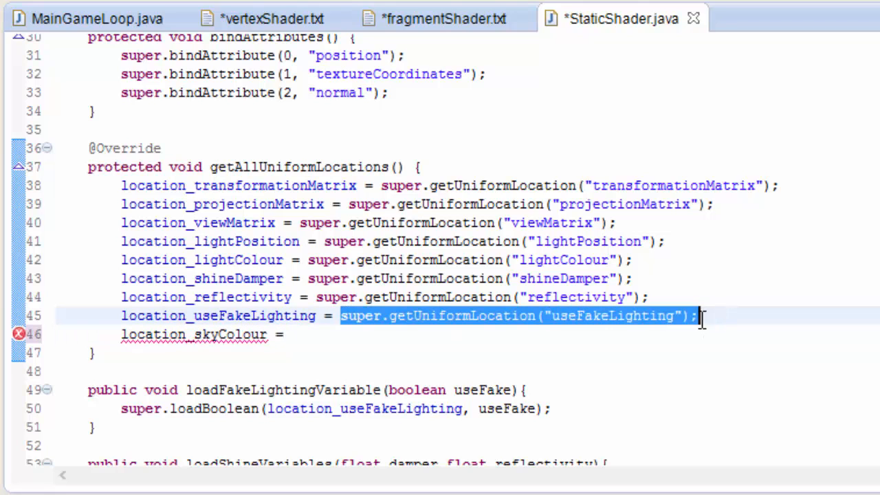
pyautogui.moveTo(344, 337)
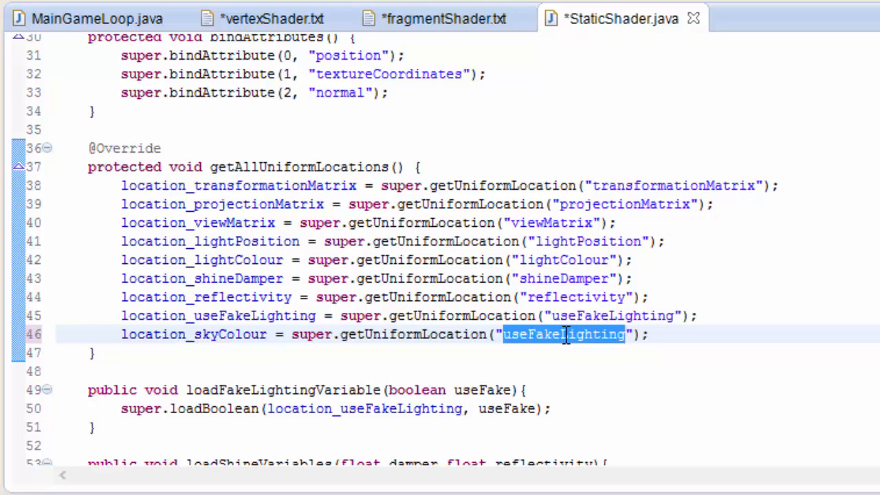
pyautogui.write('skyColour')
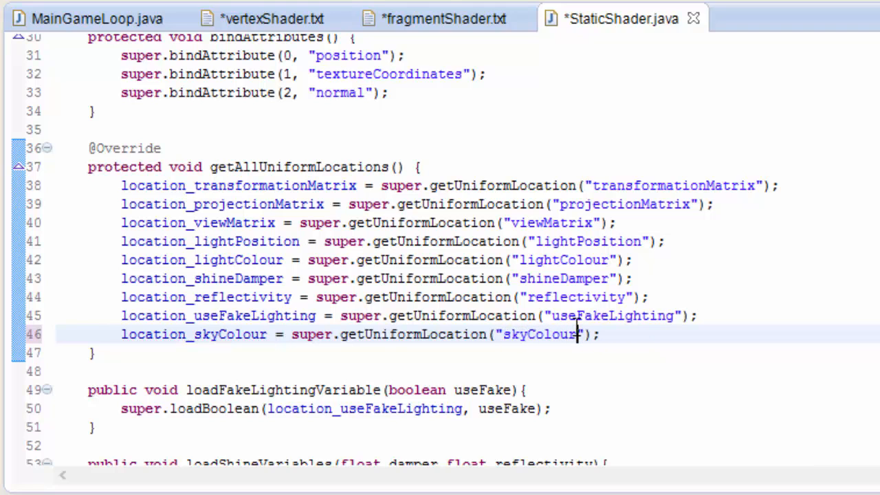
pyautogui.doubleClick(538, 335)
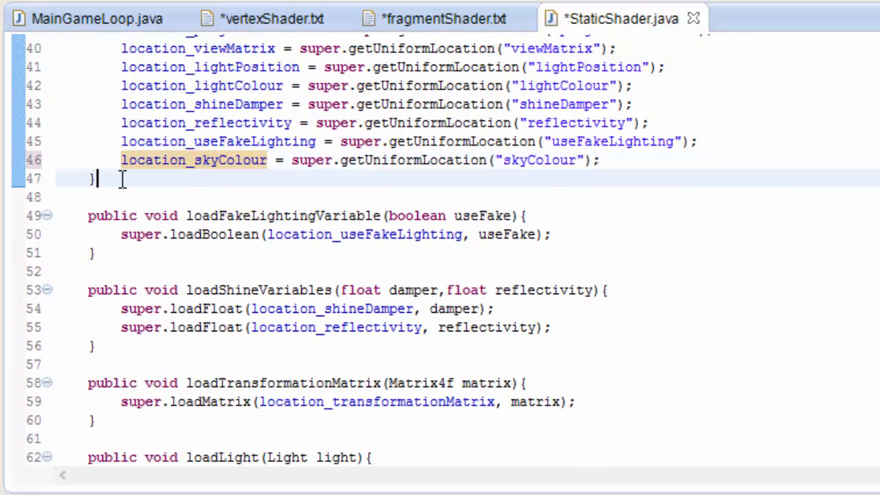
# Declare 'public void loadSkyColour(float r, float g, float b)' in StaticShader
pyautogui.write('public')
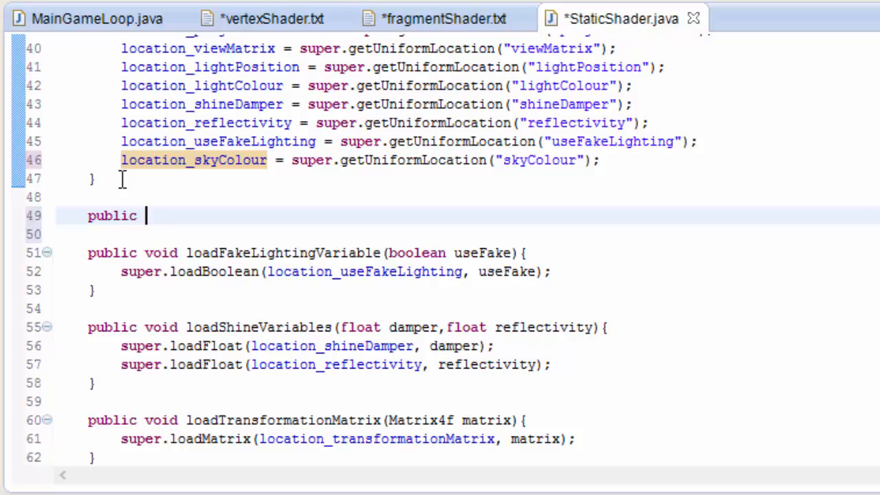
pyautogui.write('void loadSk')
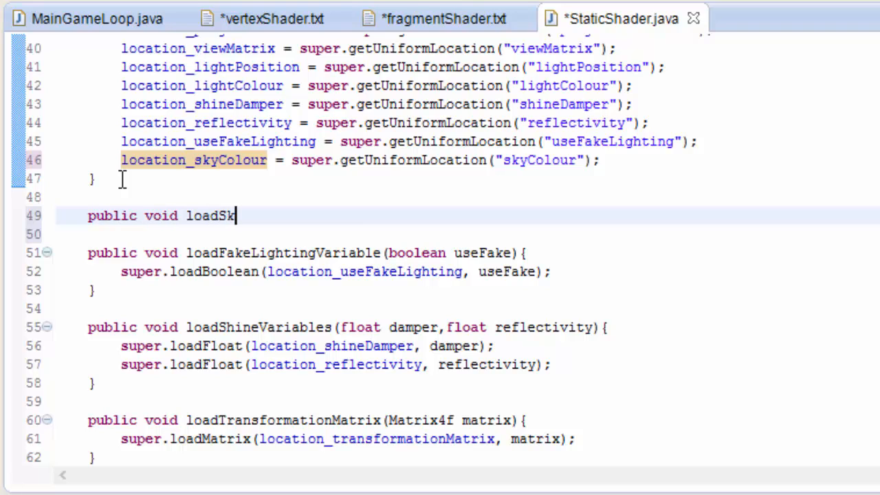
pyautogui.write('yColour()')
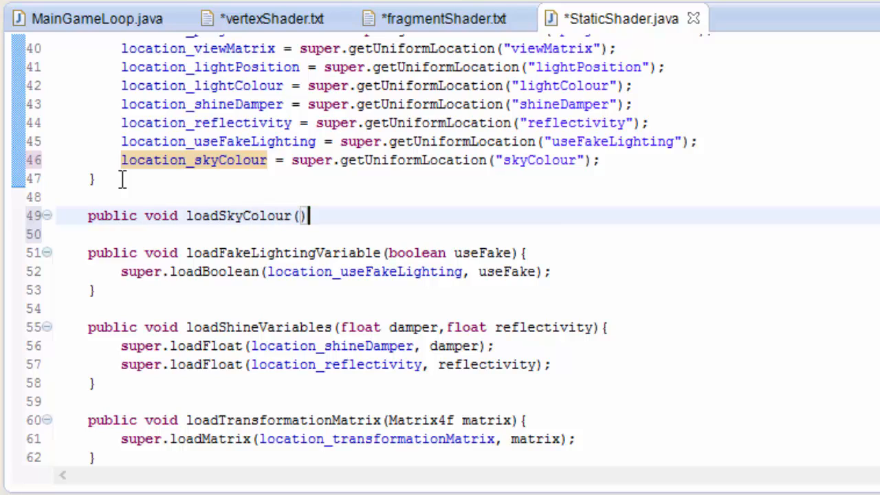
pyautogui.write('float')
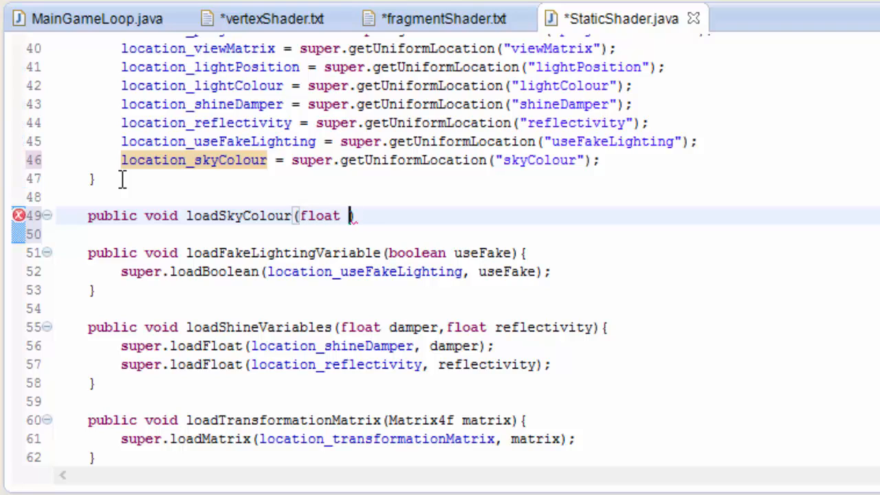
pyautogui.write('r, float g, float b')
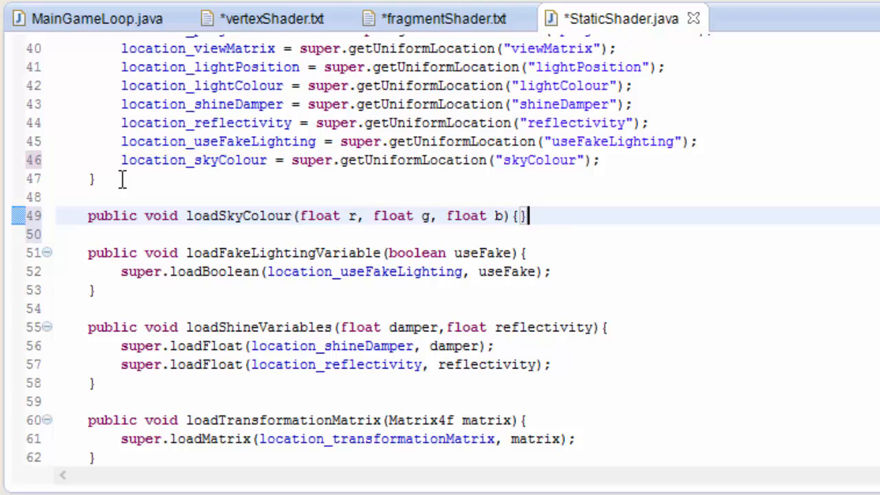
# Fill it with super.loadVector(location_skyColour, new Vector3f(r,g,b)); via autocomplete
pyautogui.write('sue')
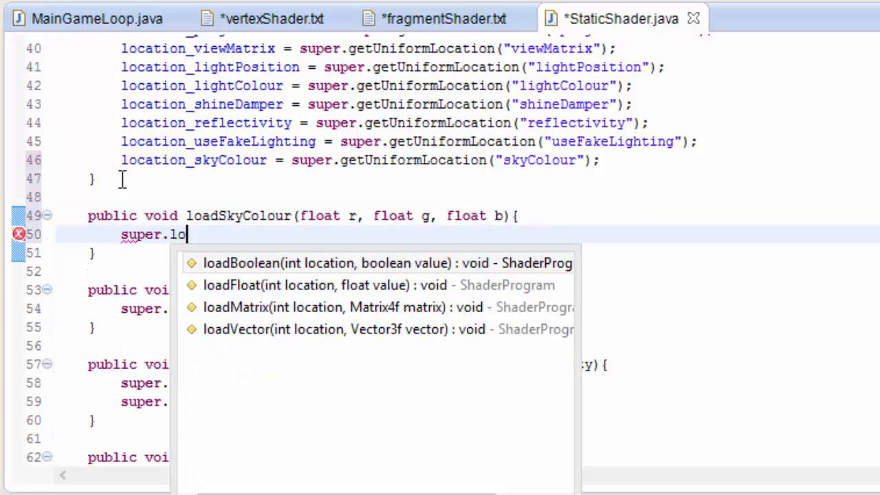
pyautogui.write('adVector(loc, vector')
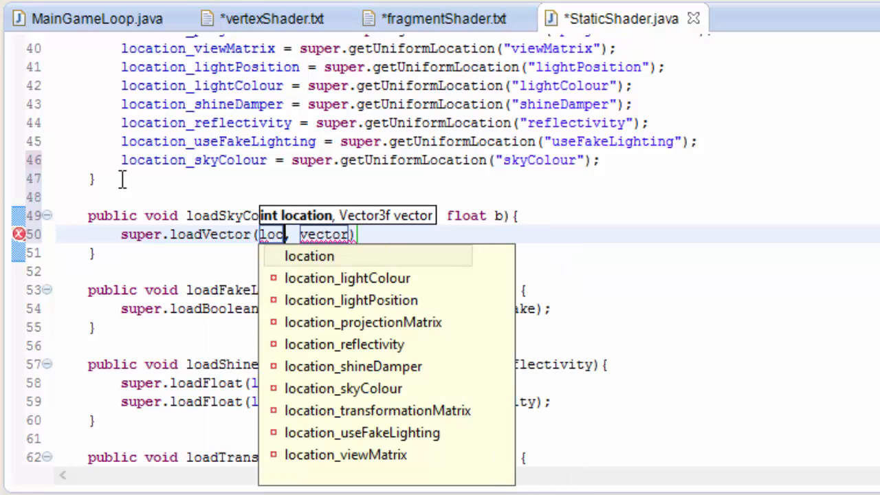
pyautogui.click(342, 387)
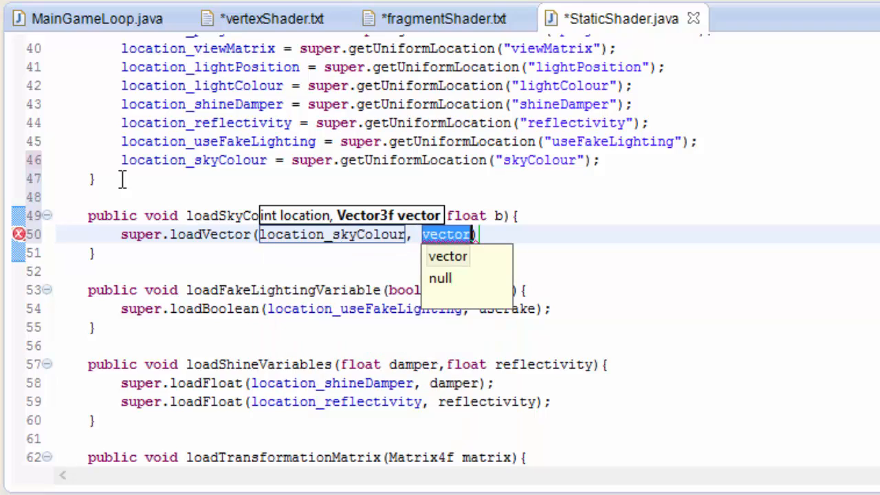
pyautogui.write('new Vec')
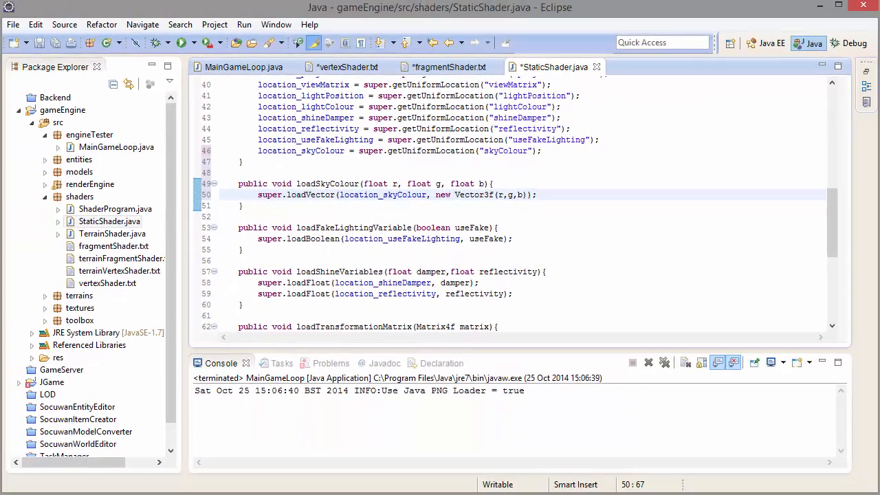
# In MasterRenderer.java declare 'private static final float RED = 0.5f' with GREEN and BLUE alongside
pyautogui.click(46, 184)
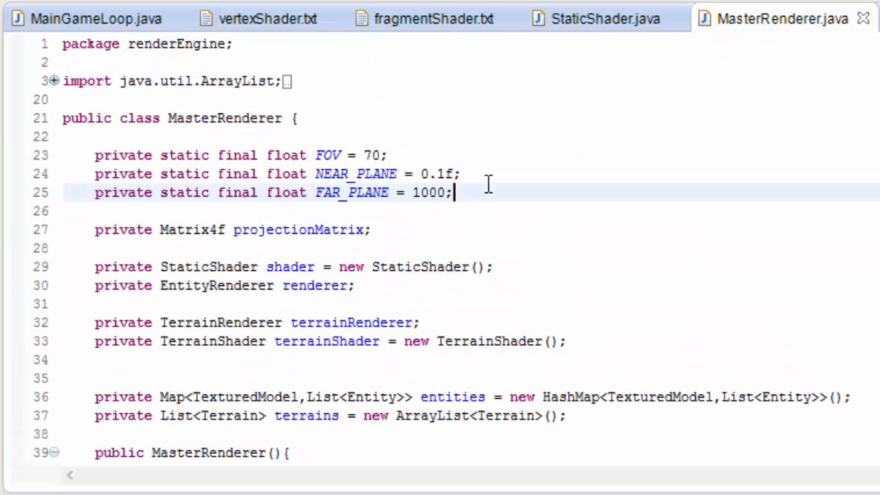
pyautogui.write('private stat')
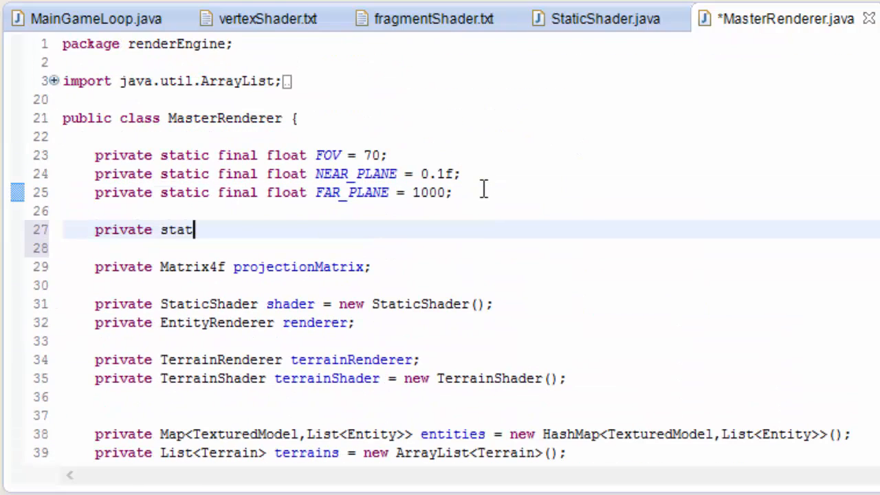
pyautogui.write('ic final float R')
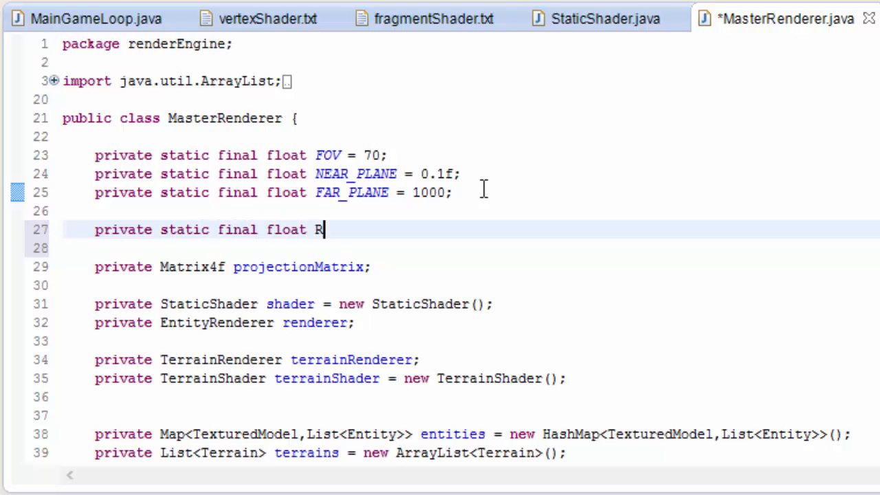
pyautogui.write('ED = 0.5')
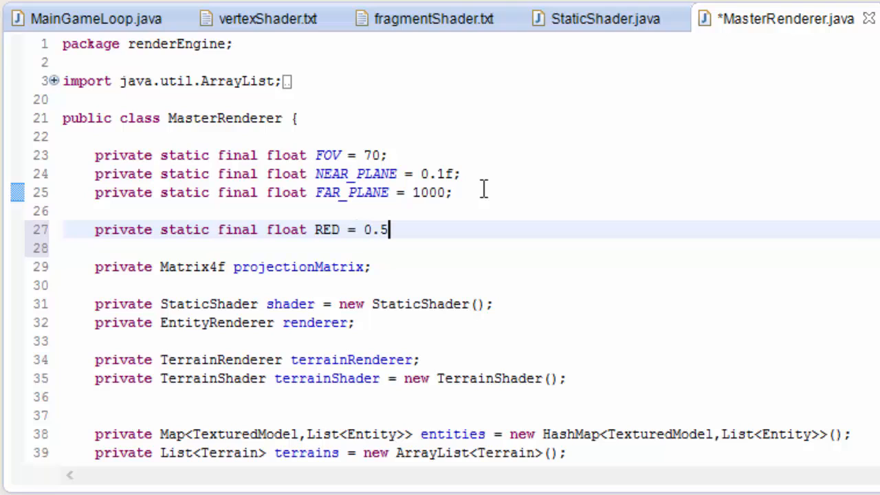
pyautogui.write('f;')
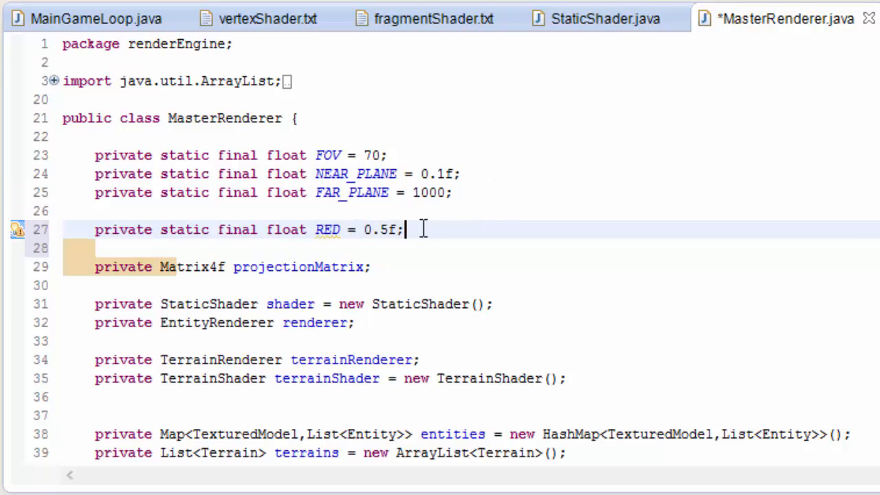
pyautogui.moveTo(422, 236)
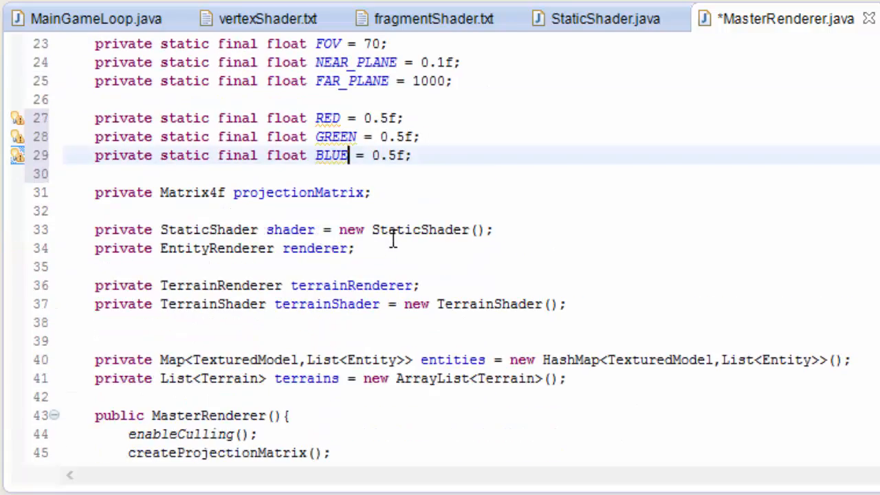
# Pass RED, GREEN into glClearColor in prepare() in place of the literal values
pyautogui.scroll(-3)
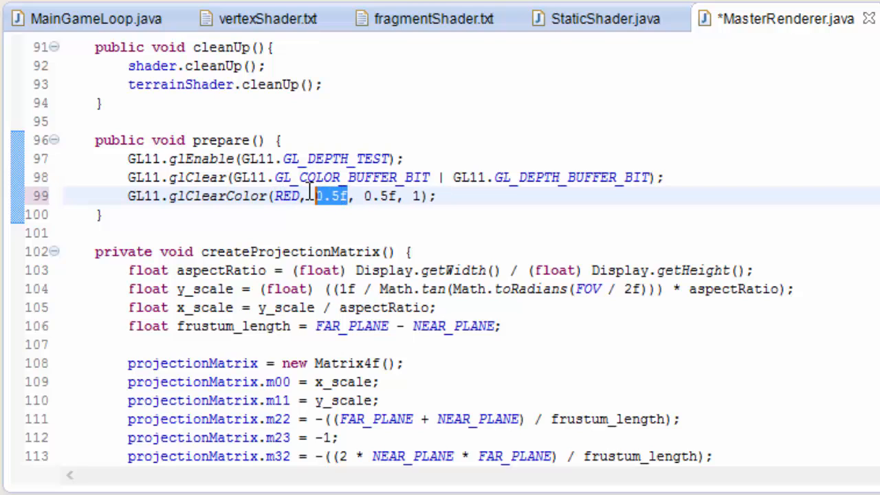
pyautogui.write('GREEN')
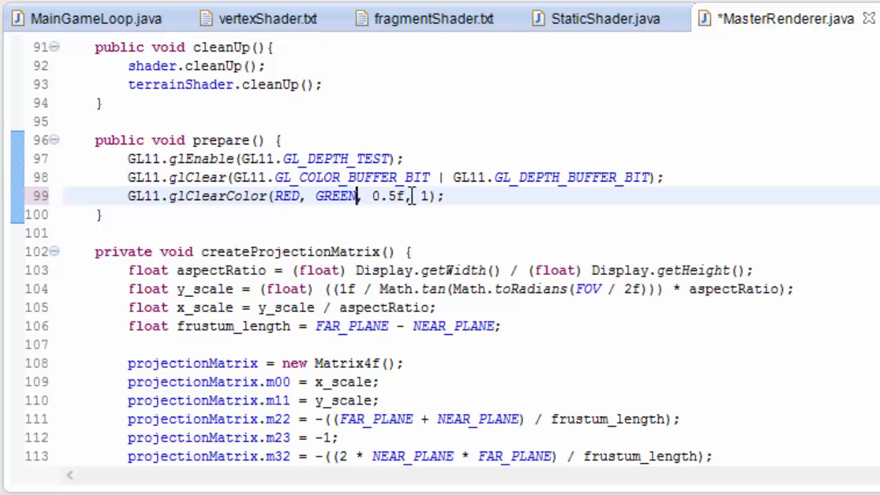
# Finish glClearColor with BLUE, then add shader.loadSkyColour(RED, GREEN, BLUE); after shader.start() in render()
pyautogui.write('BLUE')
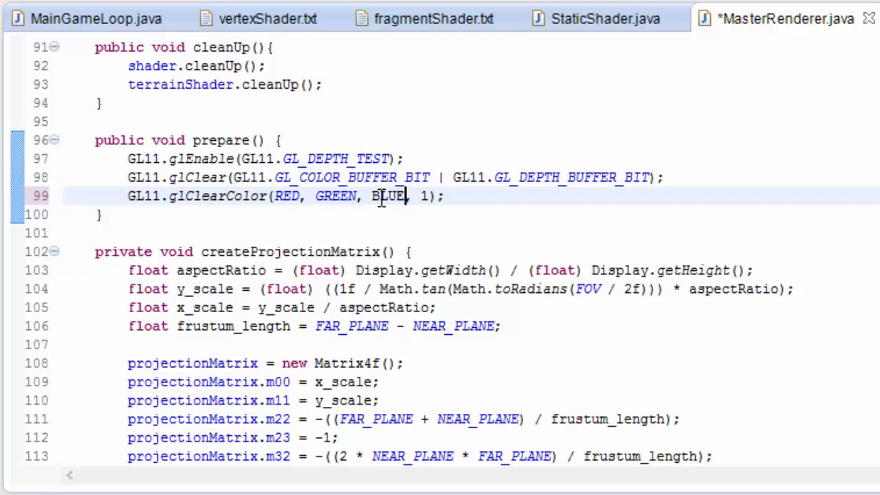
pyautogui.scroll(3)
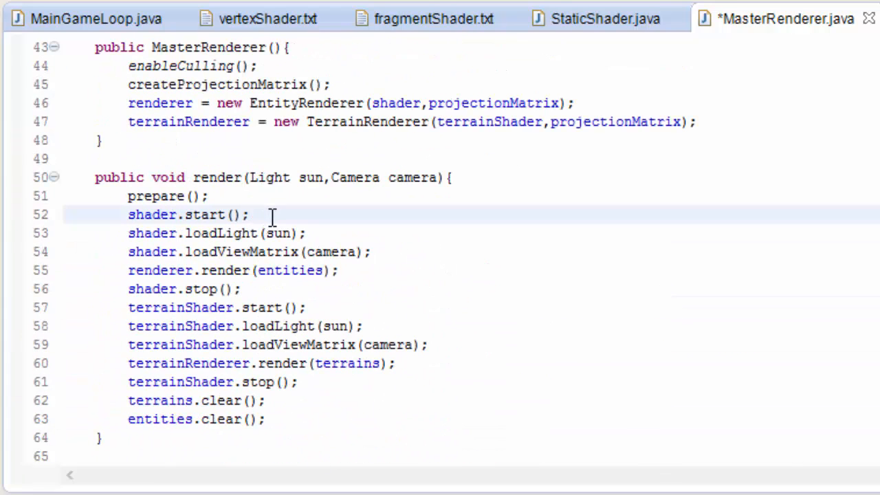
pyautogui.write('shader.l')
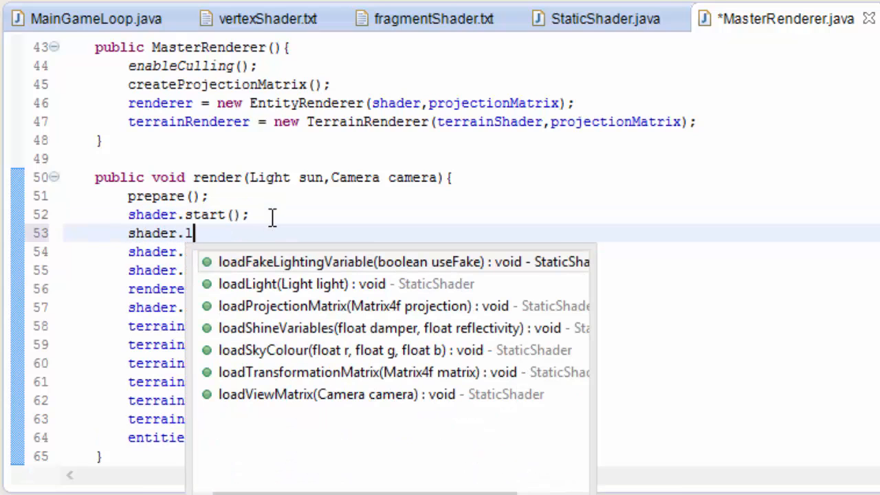
pyautogui.write('oadSkyColour(RED, g, b')
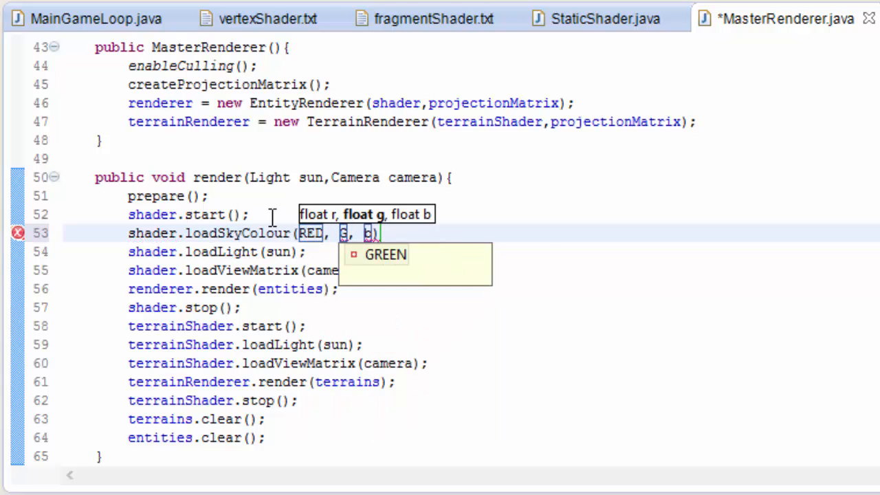
pyautogui.write('GREEN, BLUE')
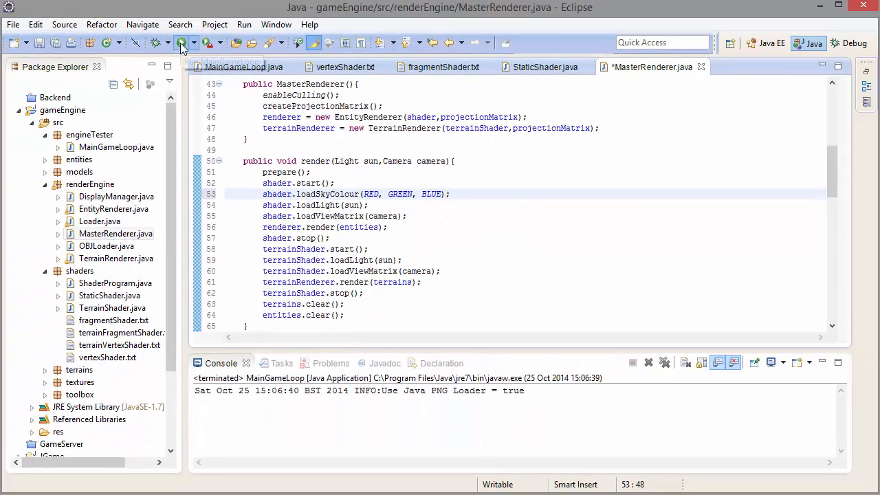
# Run the game to test the fog with terrainShader.loadSkyColour(RED, GREEN, BLUE) in place
pyautogui.click(181, 42)
pyautogui.write('terrainShader.loadSkyColour(RED, GREEN, BLUE);')
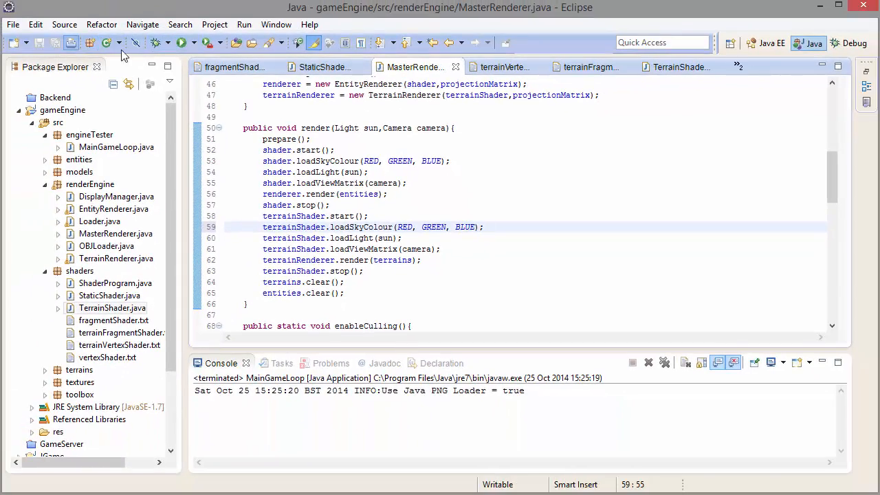
# Bring MainGameLoop.java into view to see the tree model loaded from an OBJ file
pyautogui.click(181, 43)
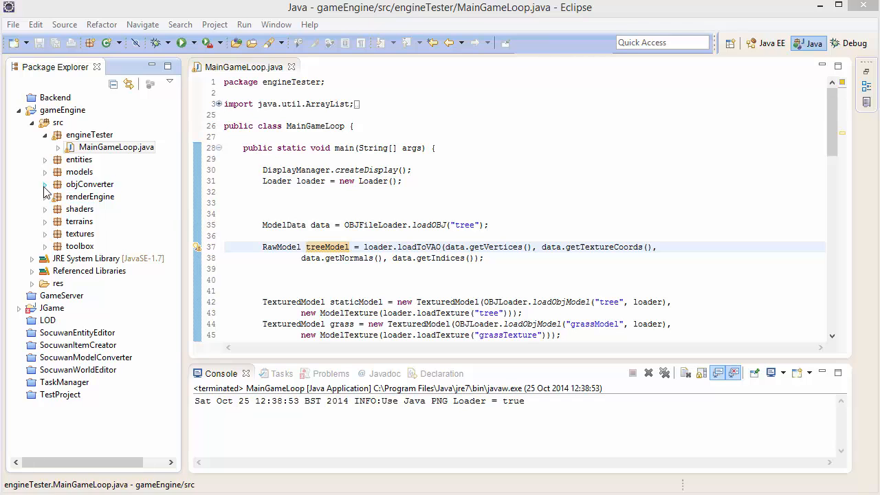
# Show OBJFileLoader.java from objConverter and scroll down to its data-conversion helper methods
pyautogui.click(44, 184)
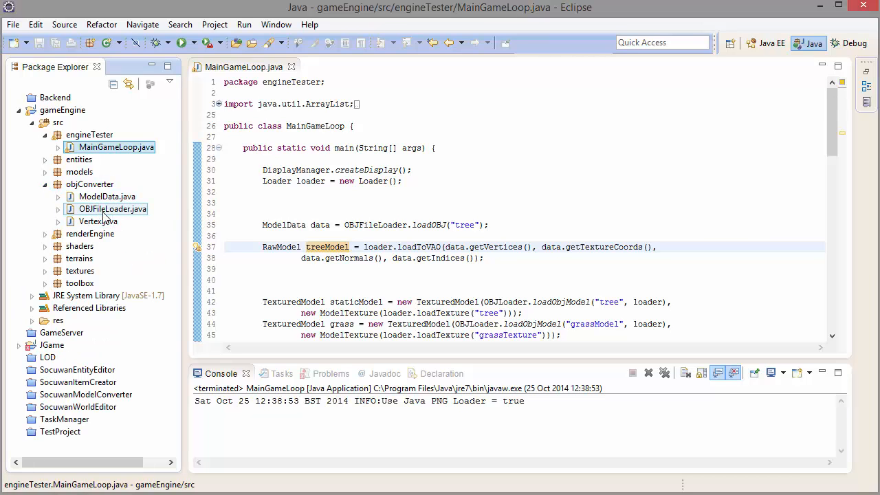
pyautogui.doubleClick(113, 209)
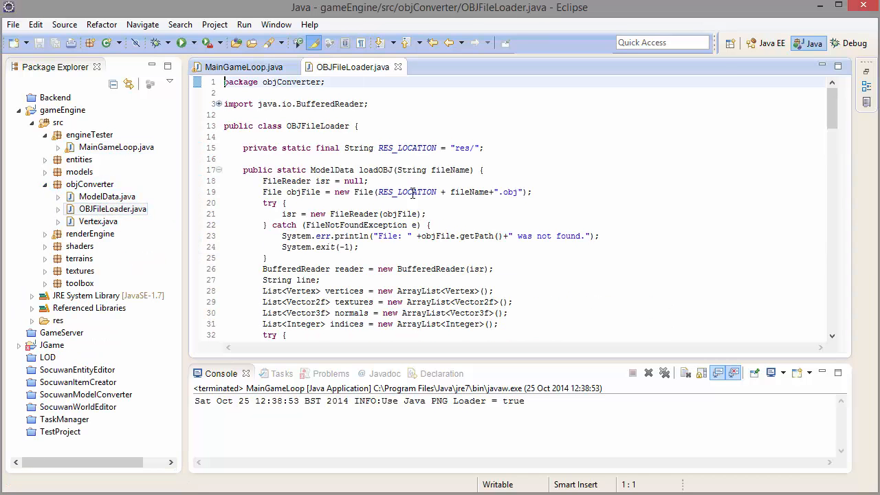
pyautogui.scroll(-3)
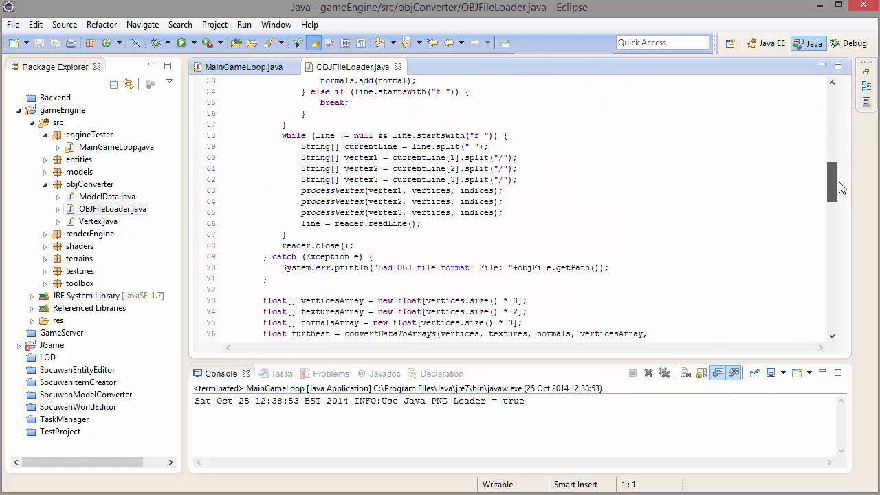
pyautogui.scroll(-3)
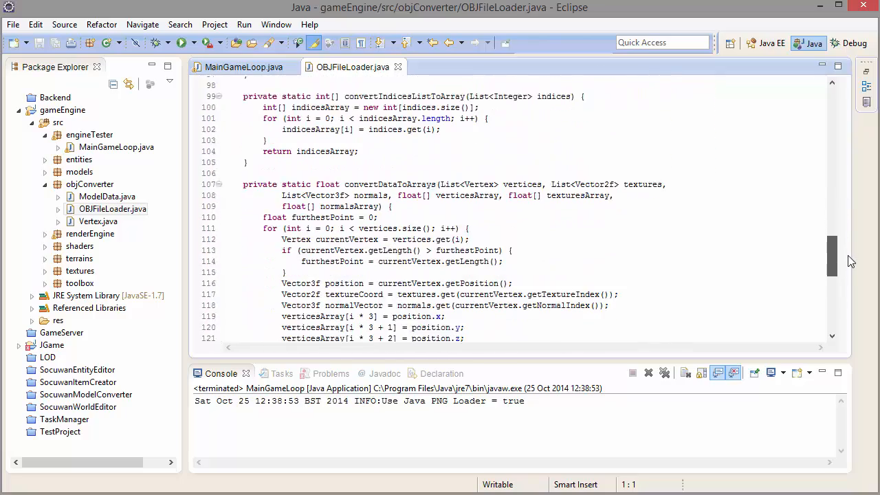